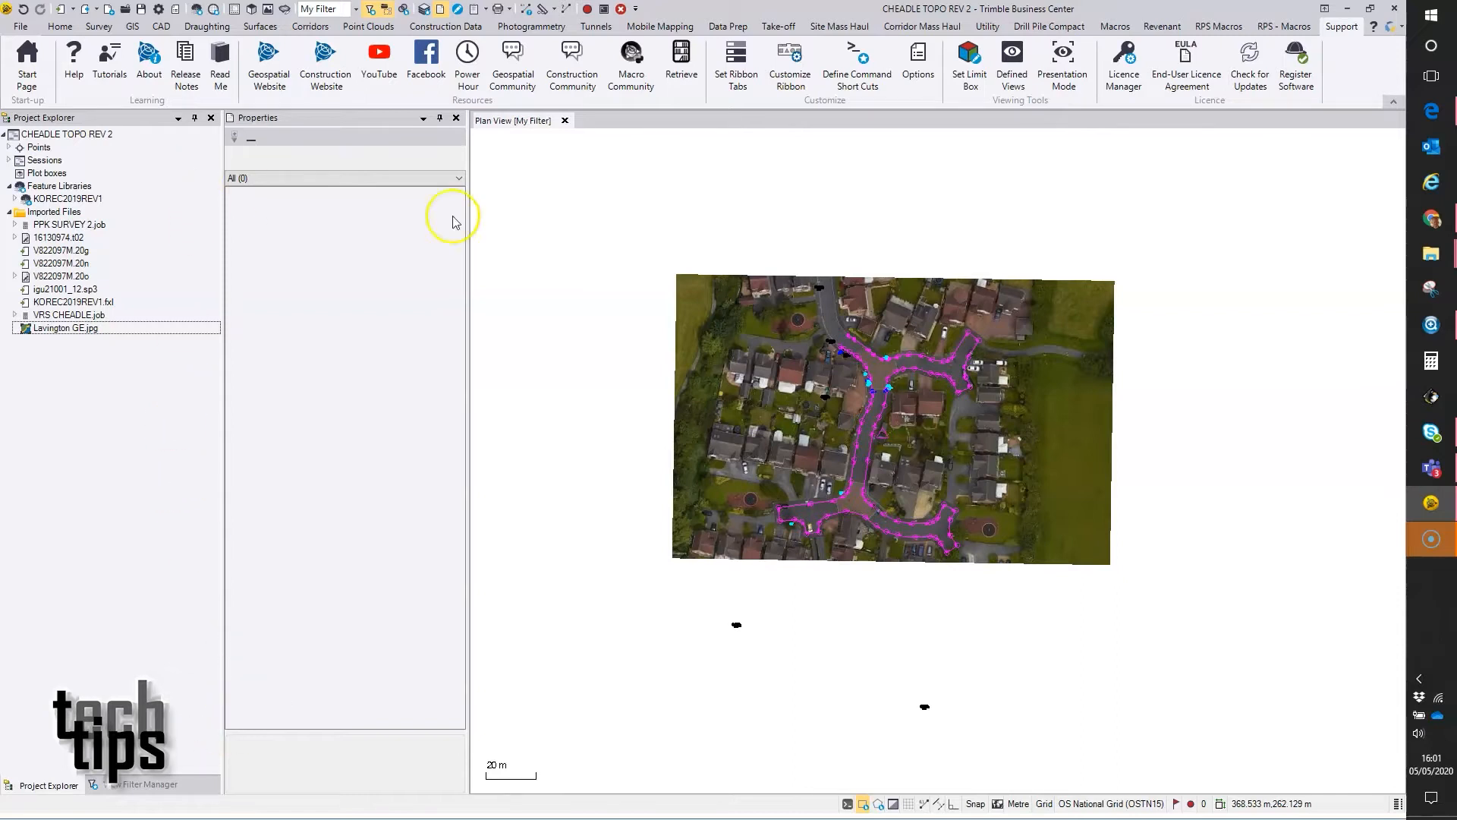
mouse_move(604, 10)
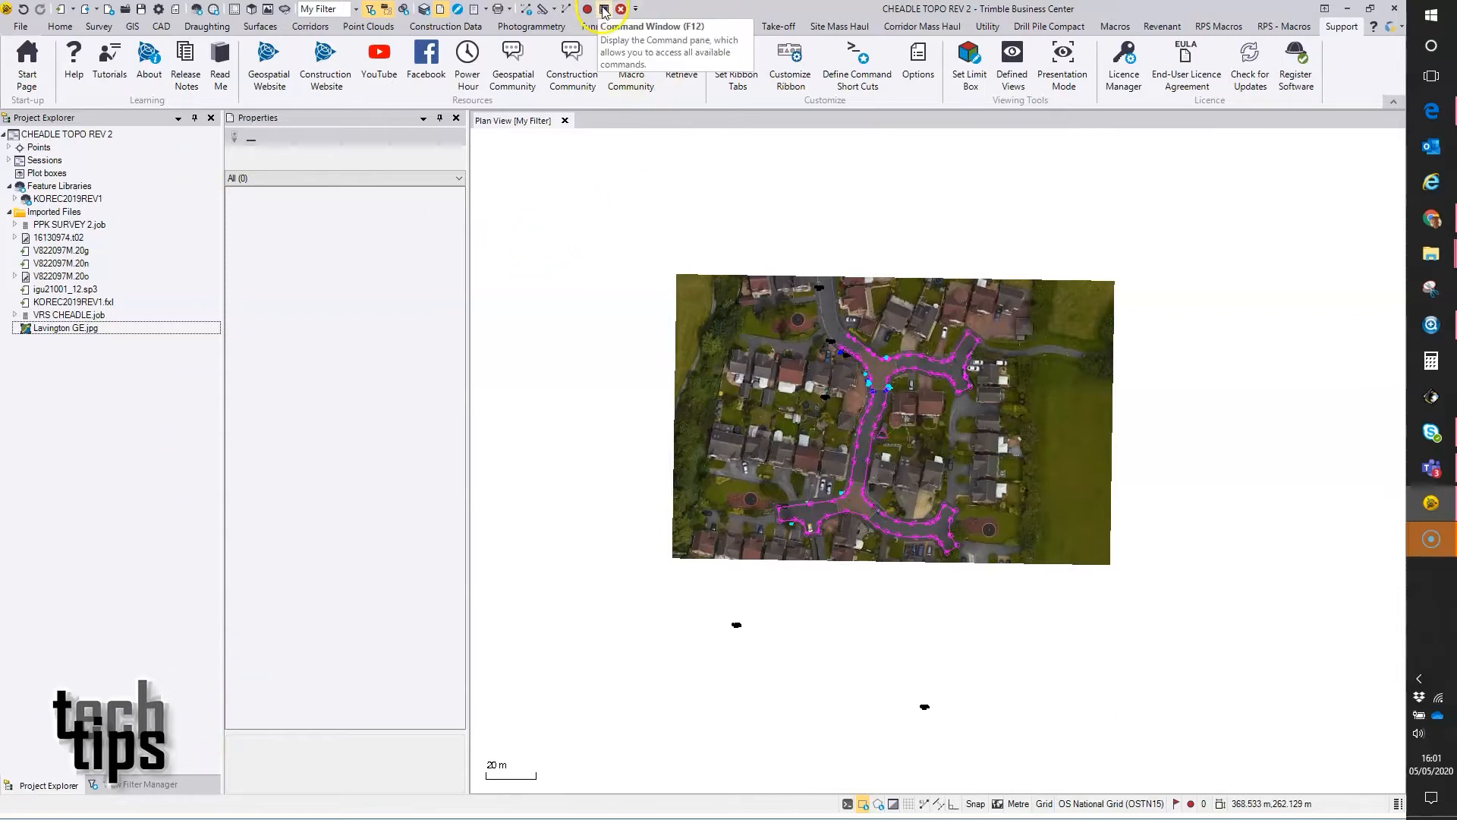
- Search the command list for 'createplot' and choose CreatePlotBox
left_click(604, 8)
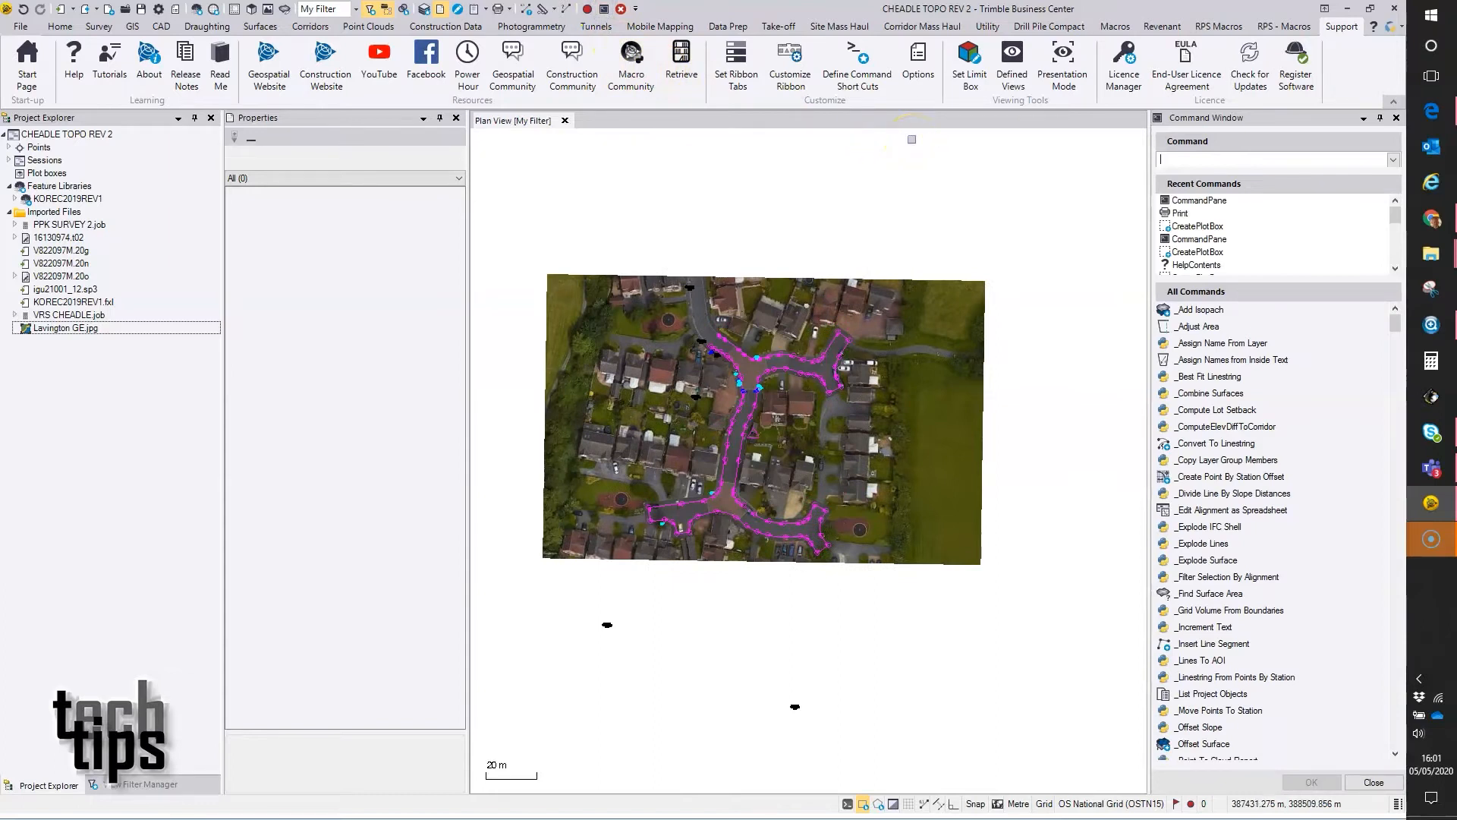
type("c")
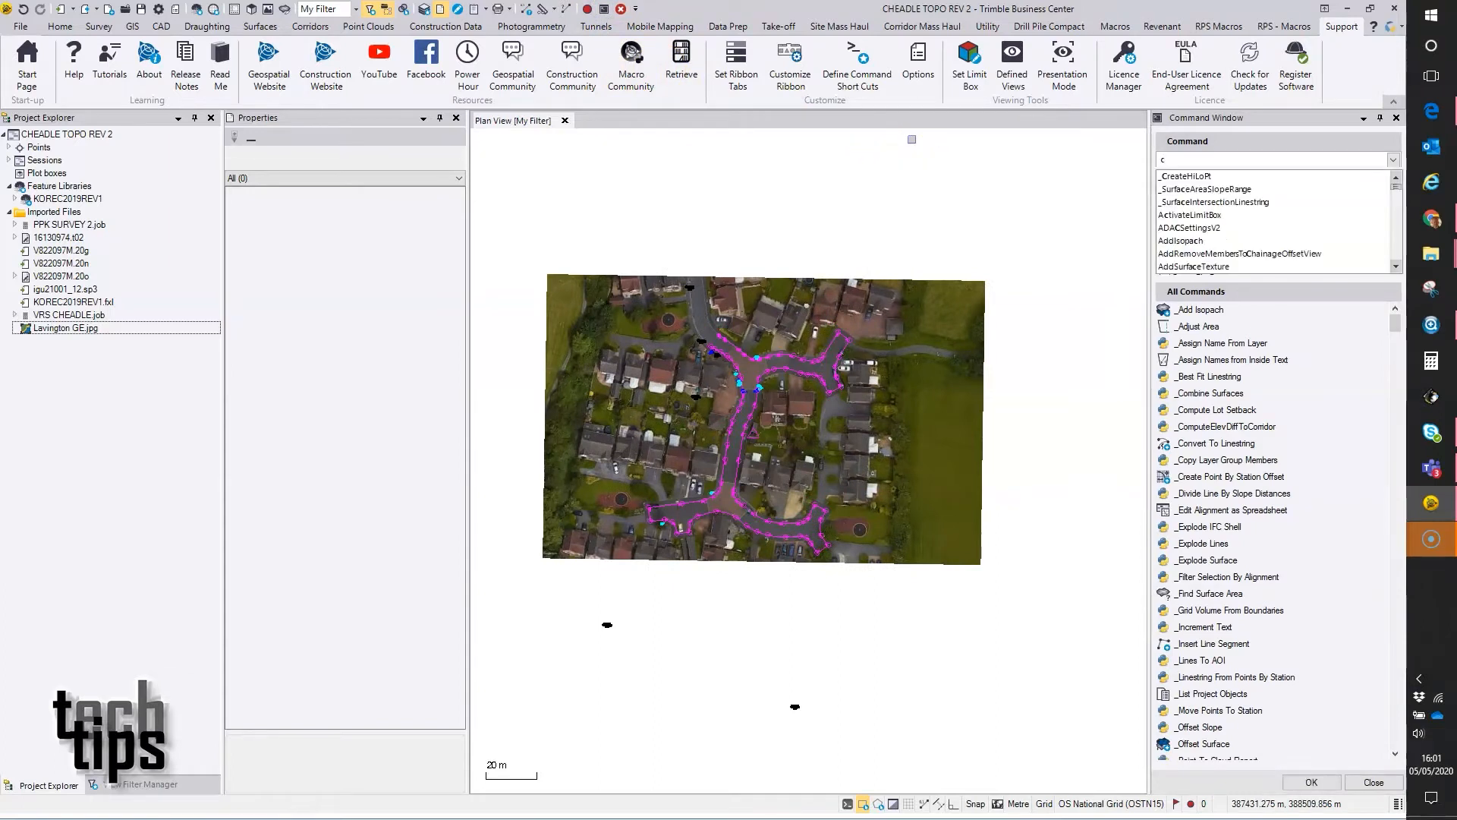
type("reateplot")
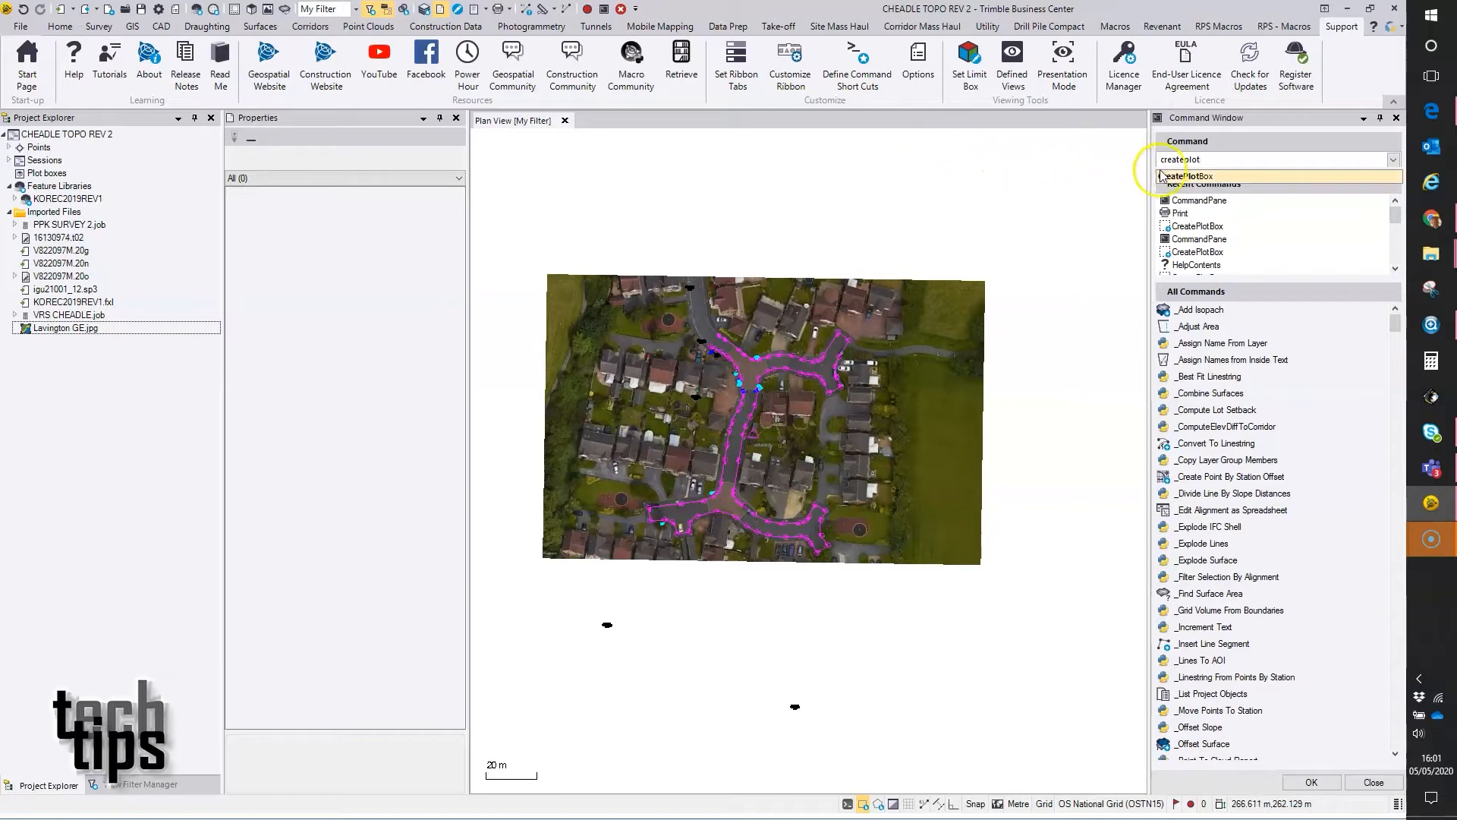
left_click(1197, 175)
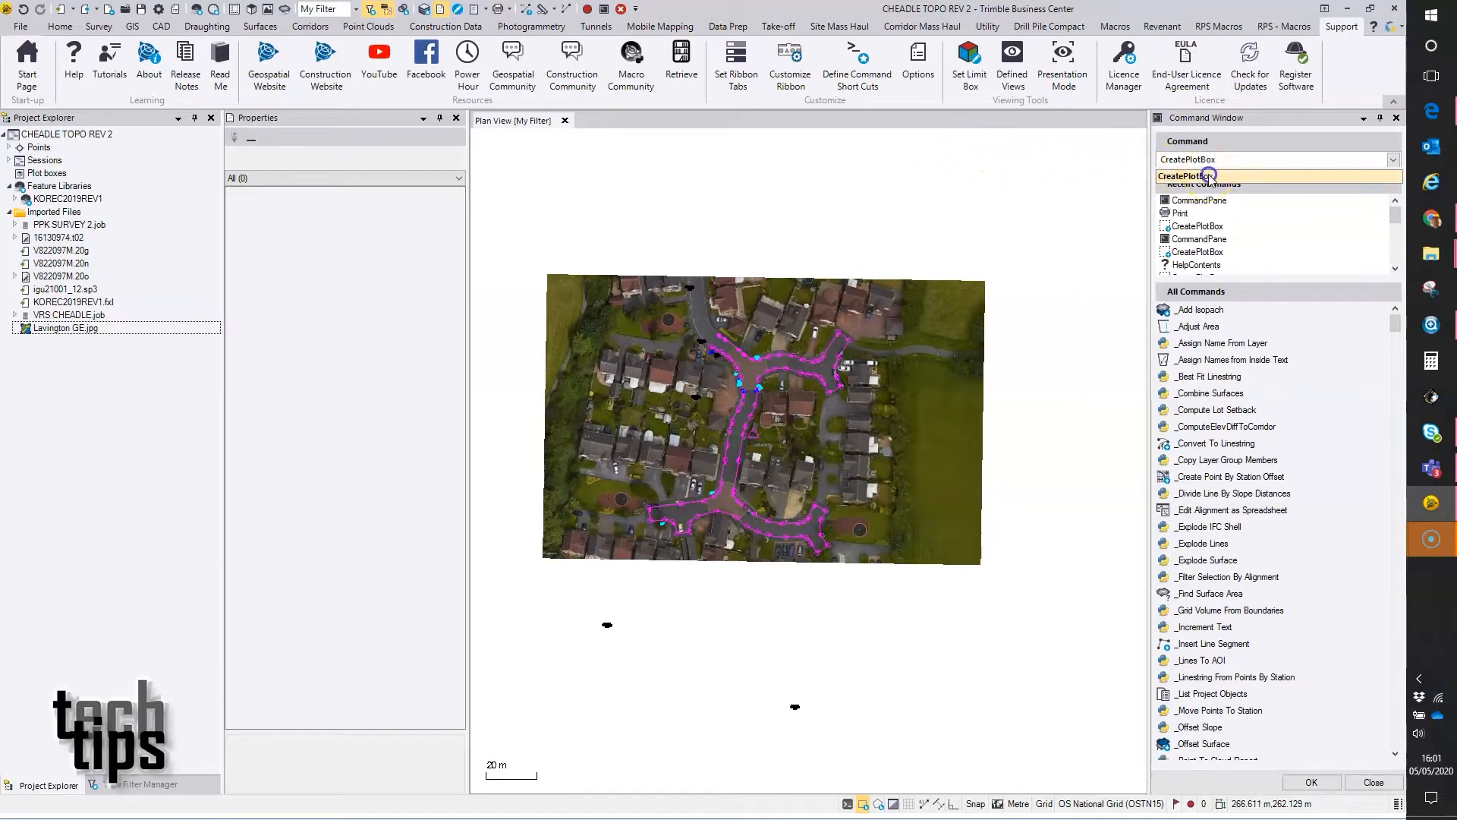
- Add a 1169 x 821 mm plot box at scale 200 by picking its lower-left corner in Plan View
left_click(1197, 175)
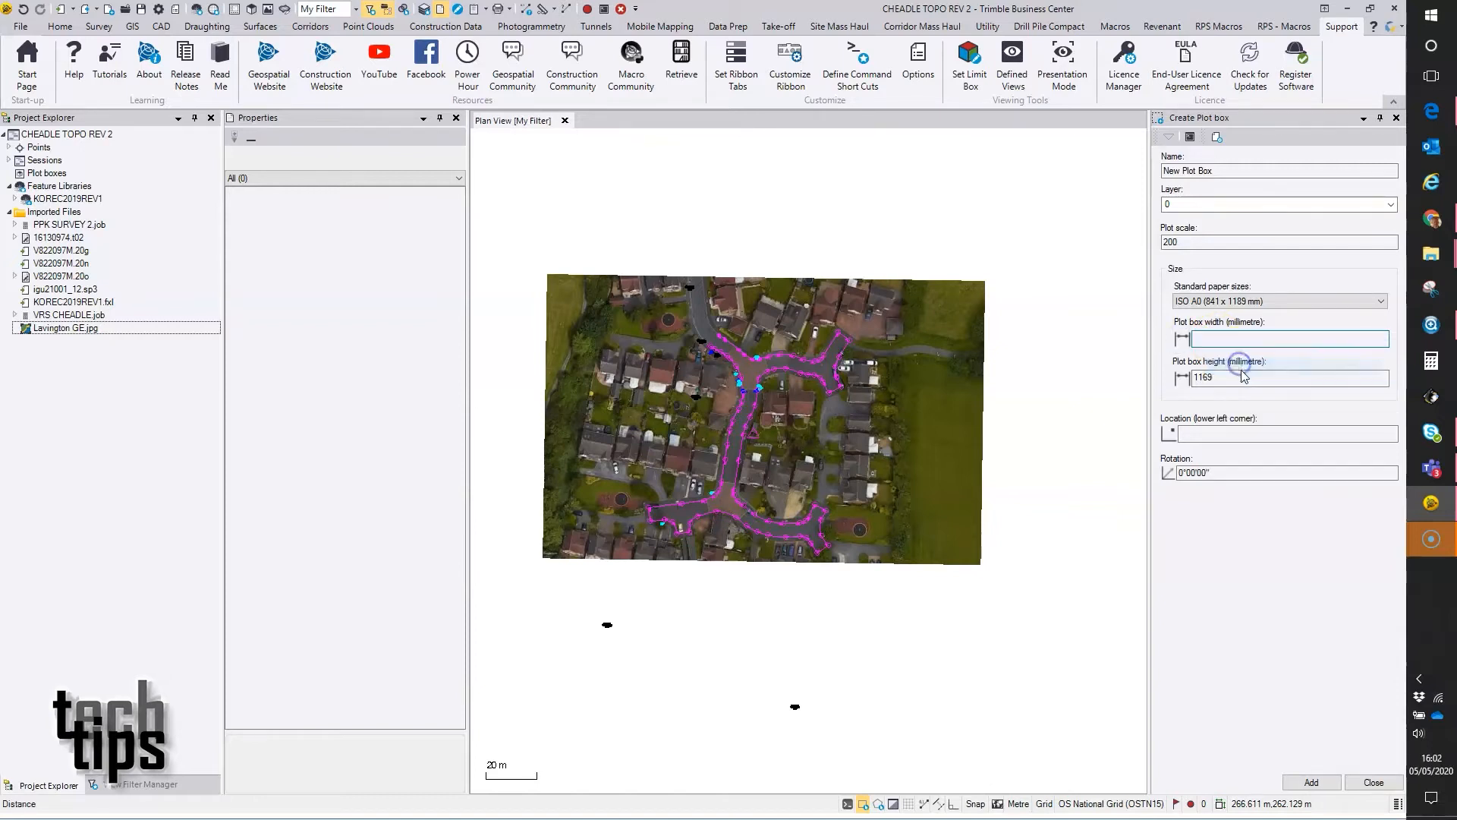
type("1169")
left_click(1281, 377)
type("821")
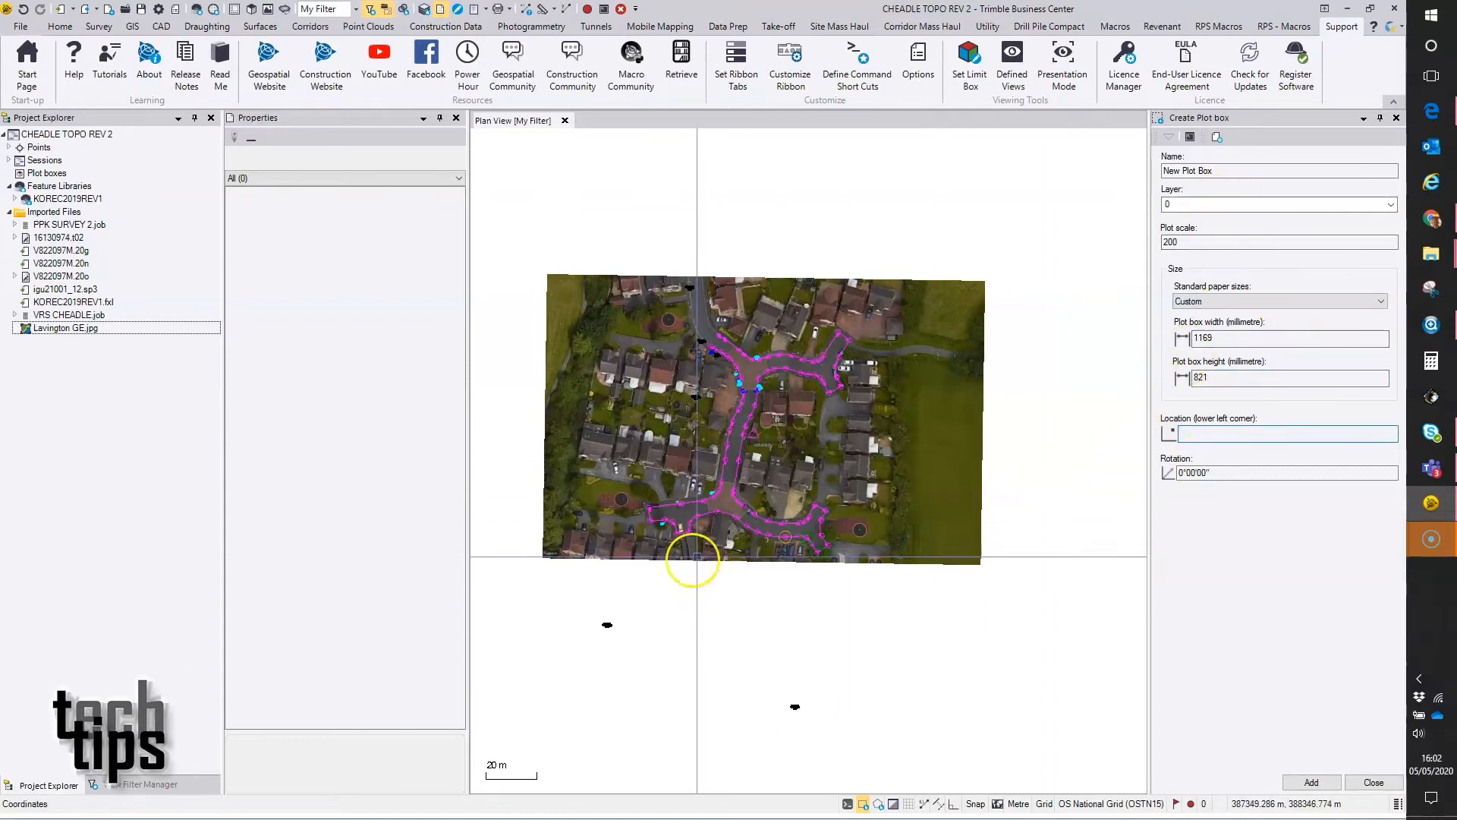
left_click(504, 597)
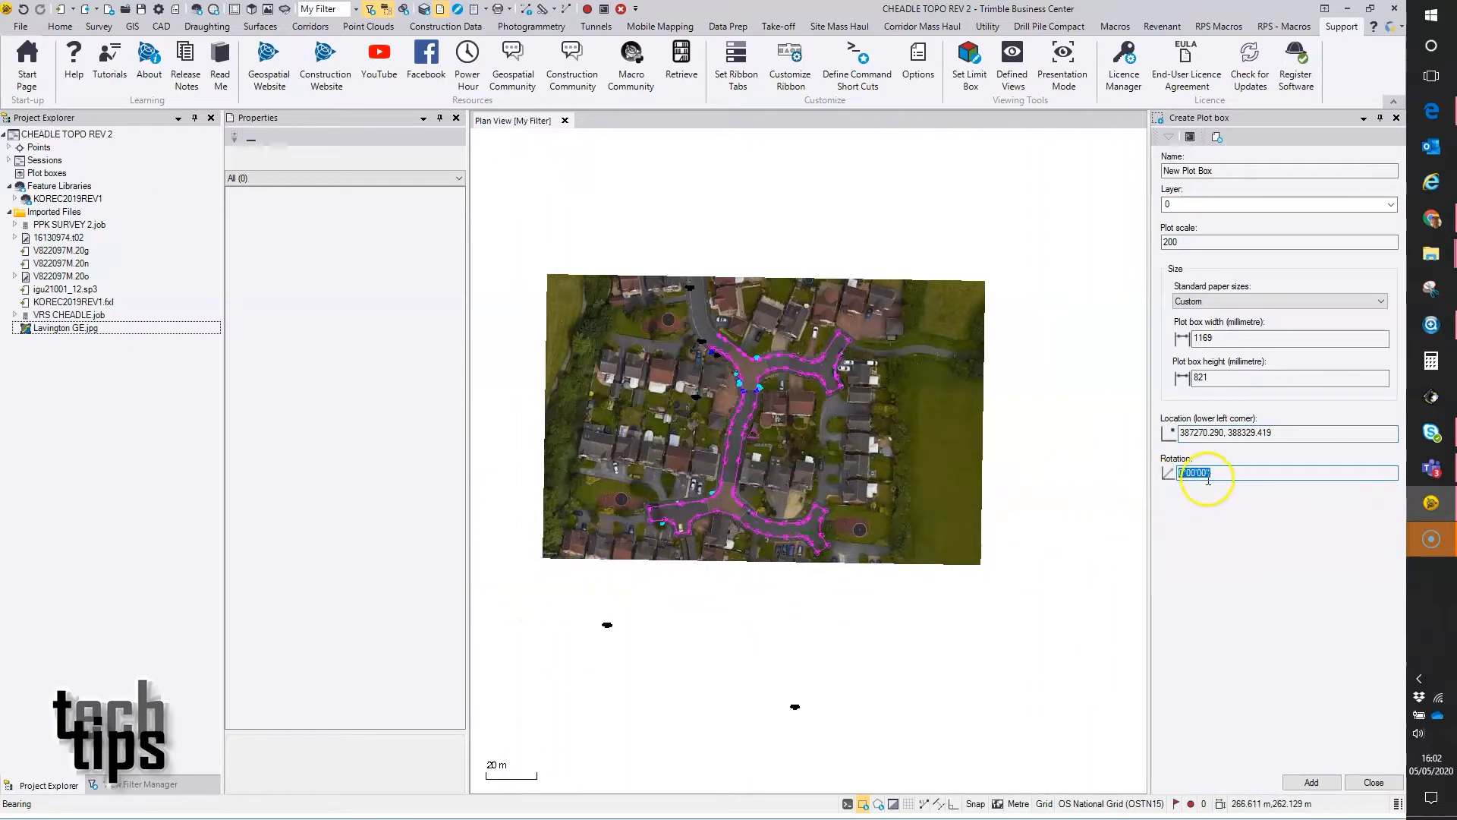
left_click(1311, 782)
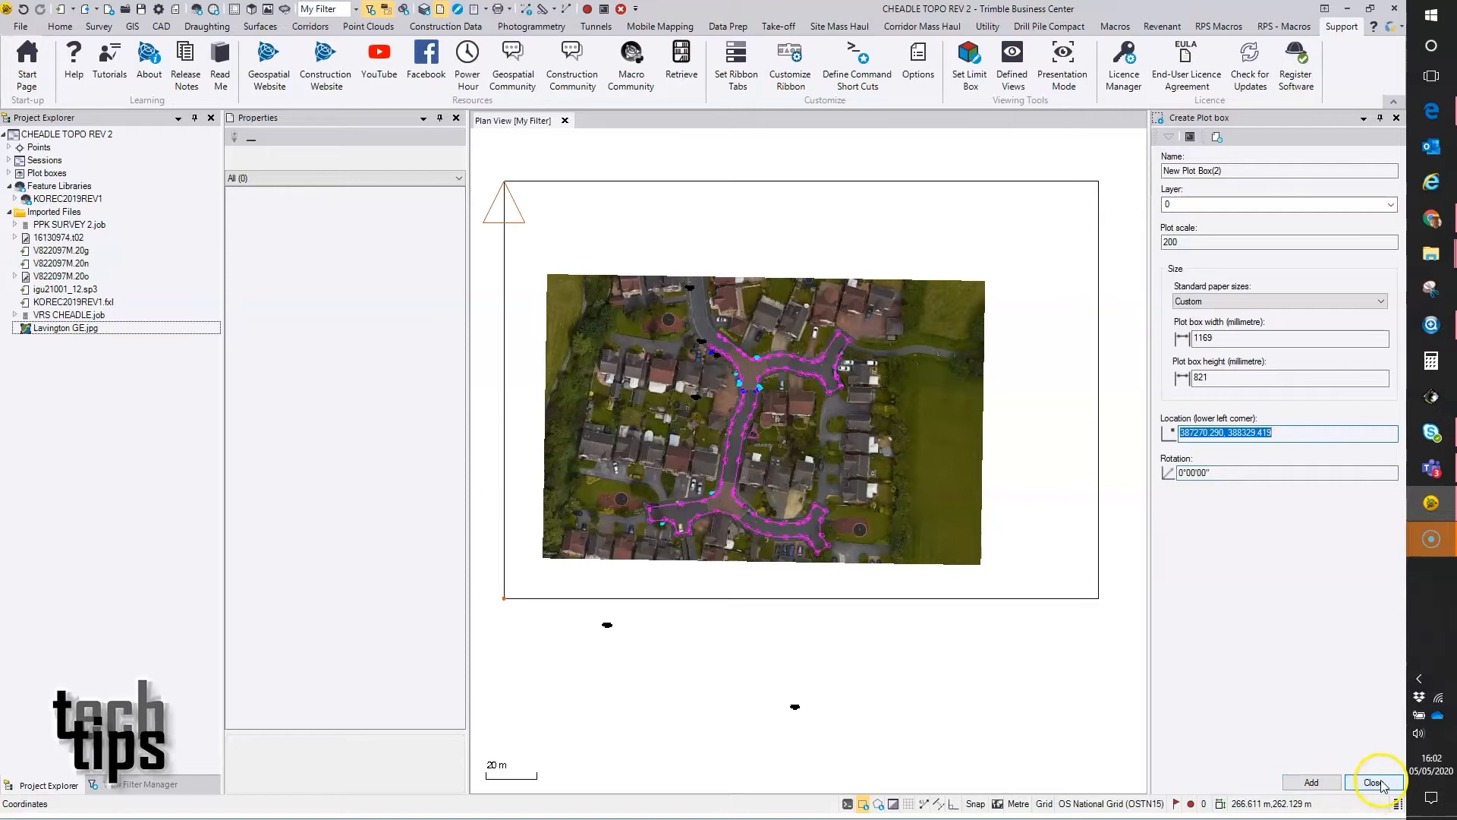
left_click(1376, 782)
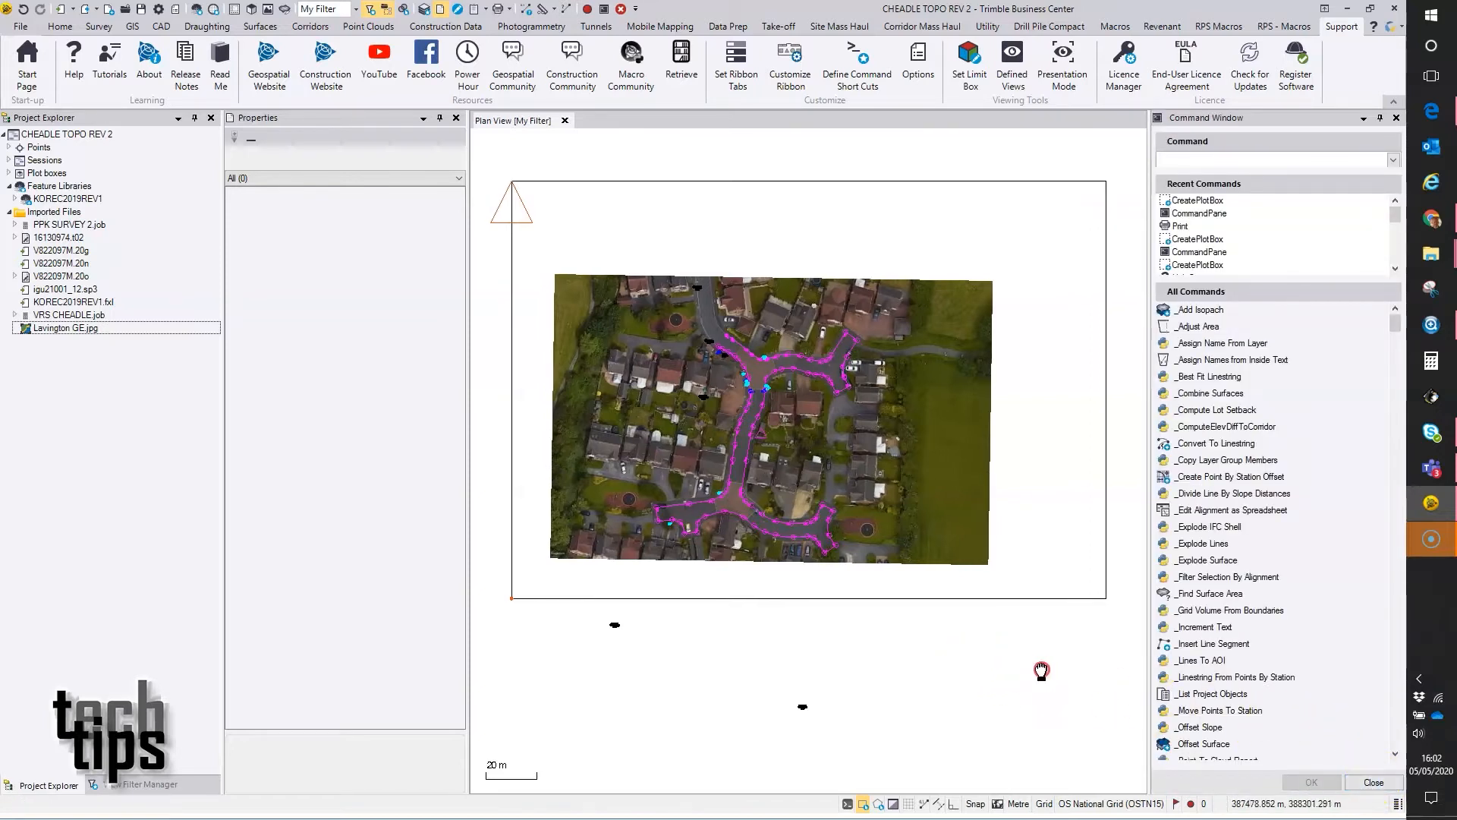
- Reposition the plot box over the aerial image and set its rotation to 0°
left_click_drag(1041, 669, 946, 583)
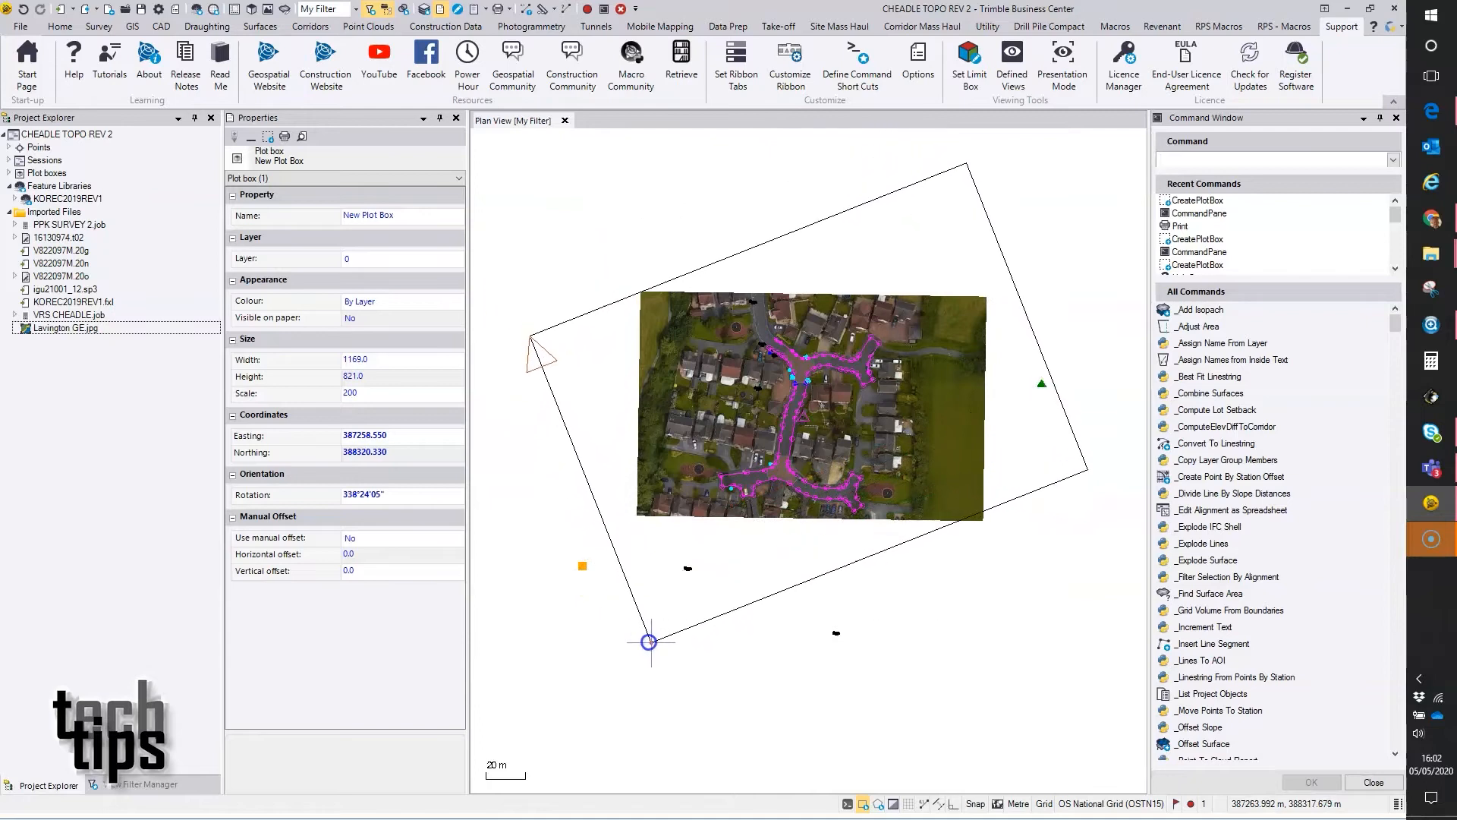
left_click_drag(648, 642, 667, 669)
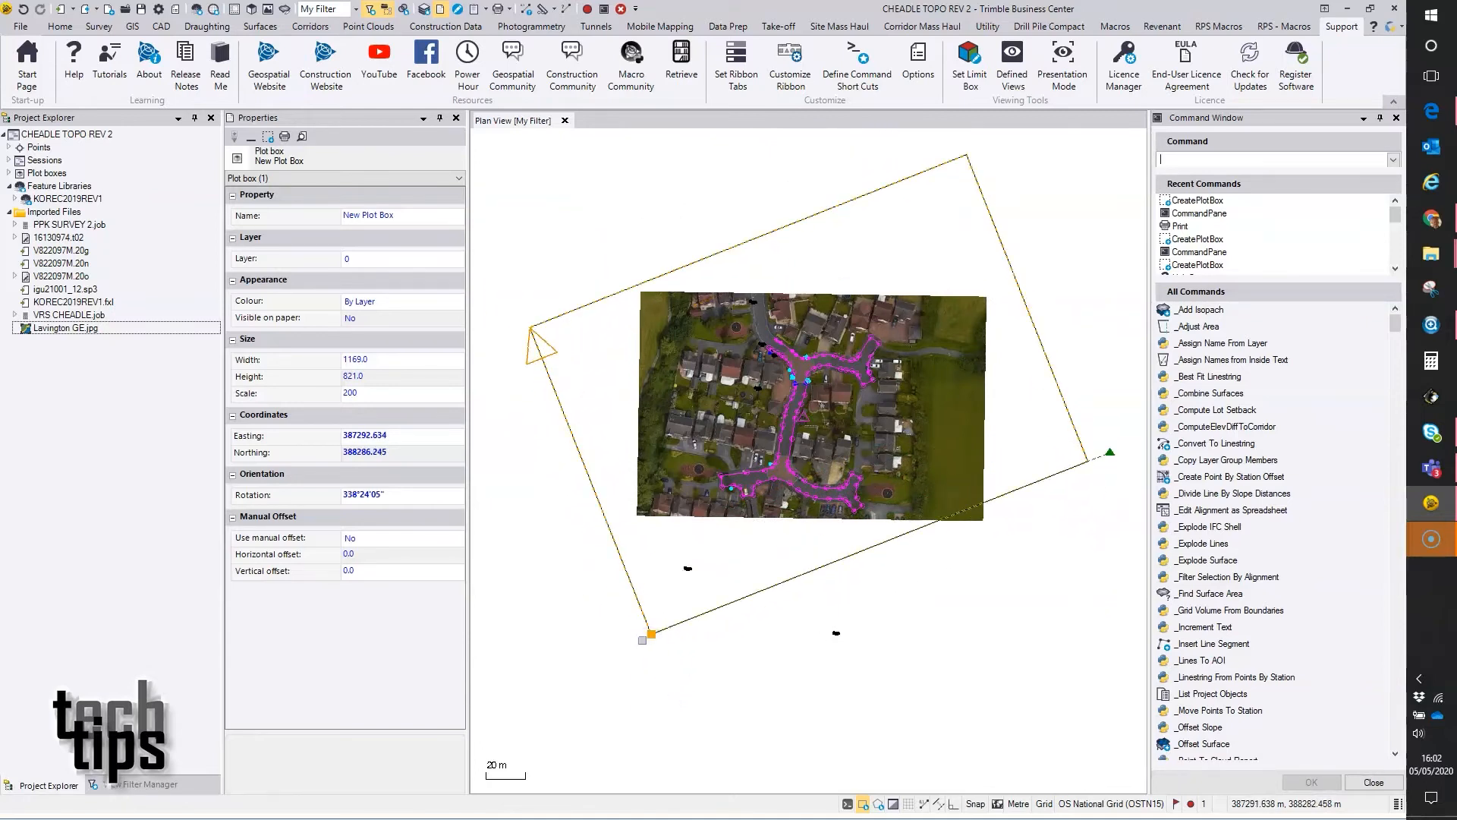
left_click(381, 494)
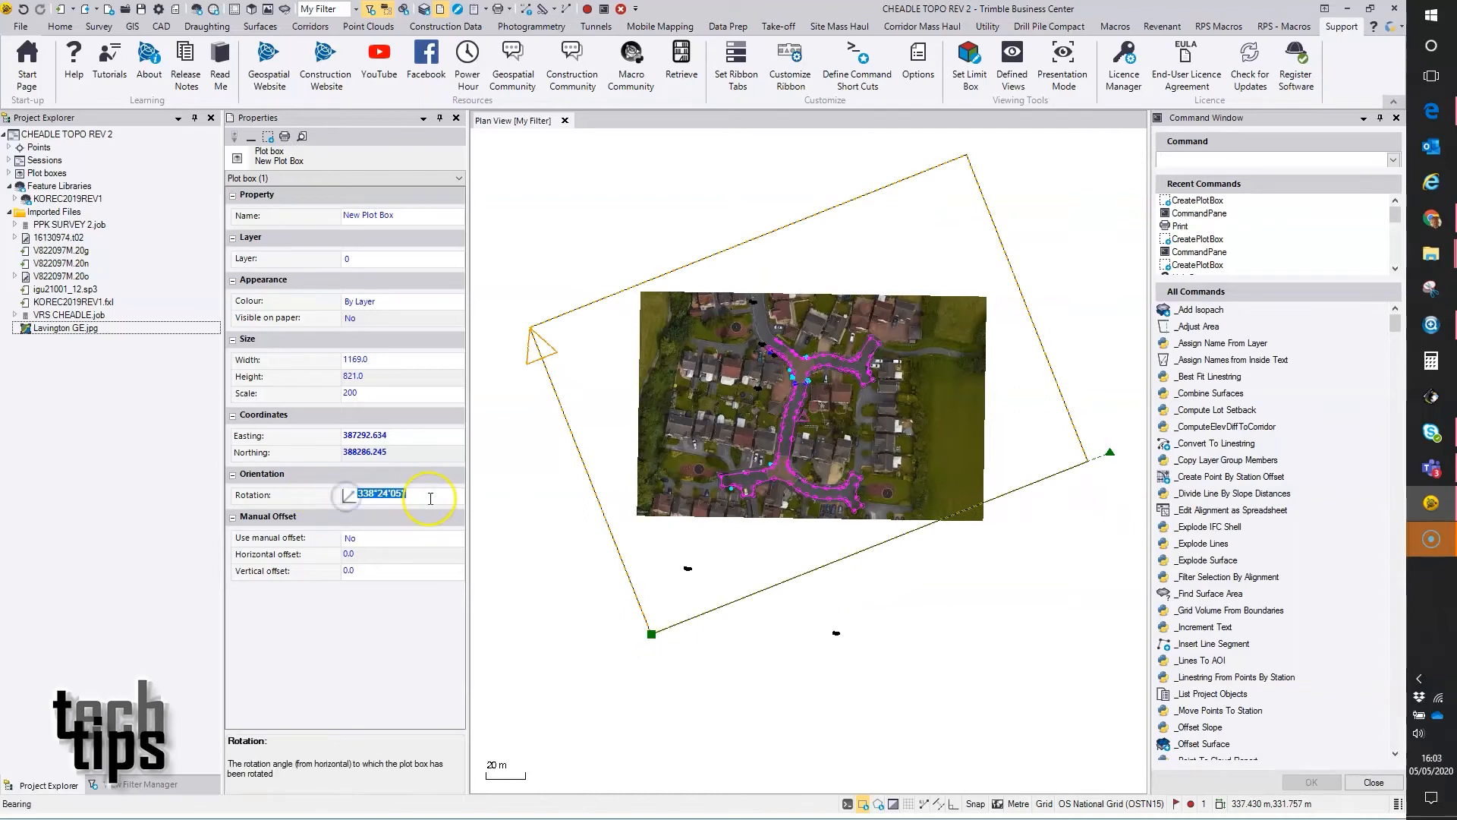
type("0°00'00\"")
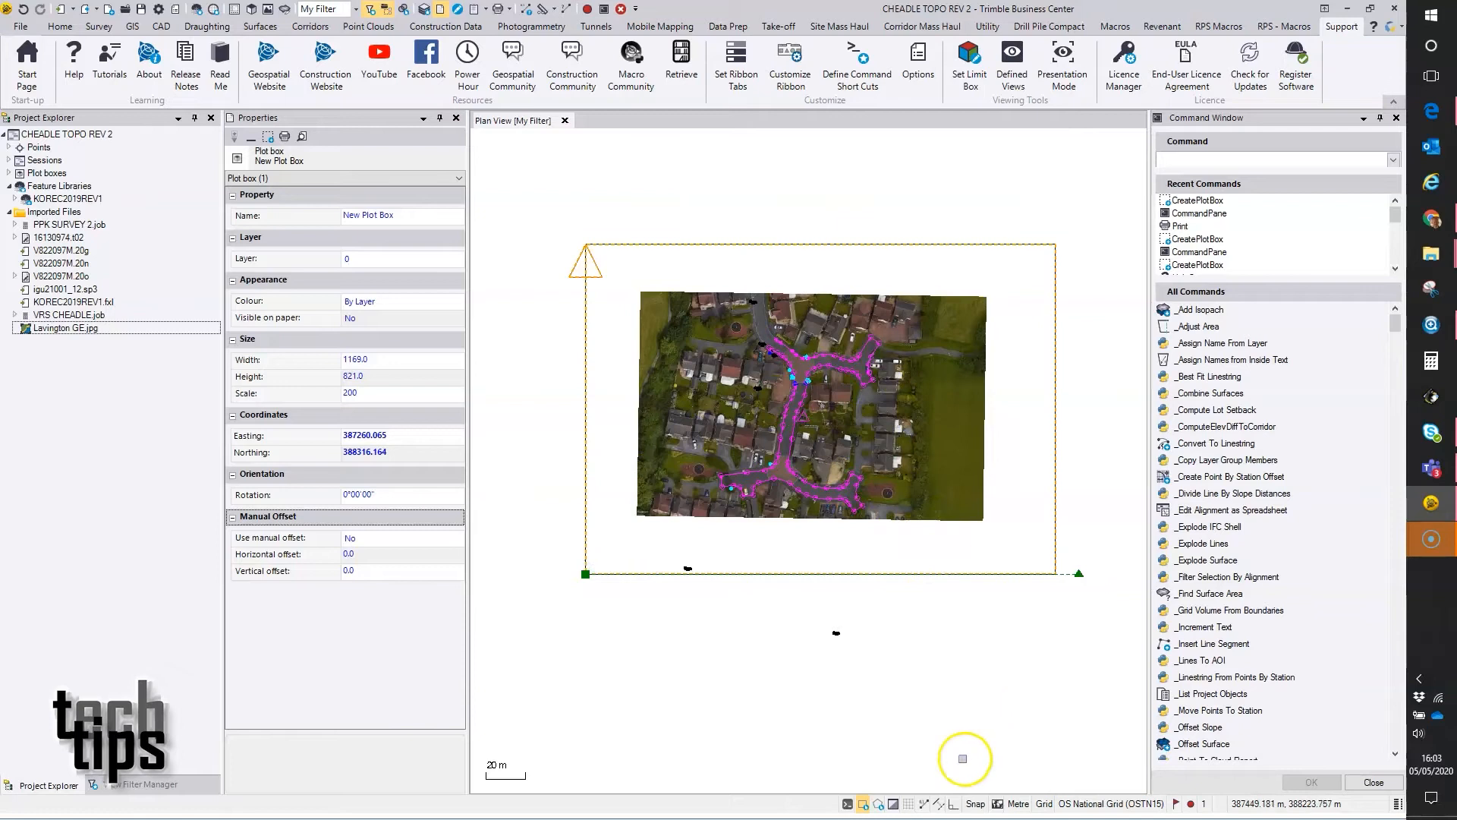
left_click(911, 804)
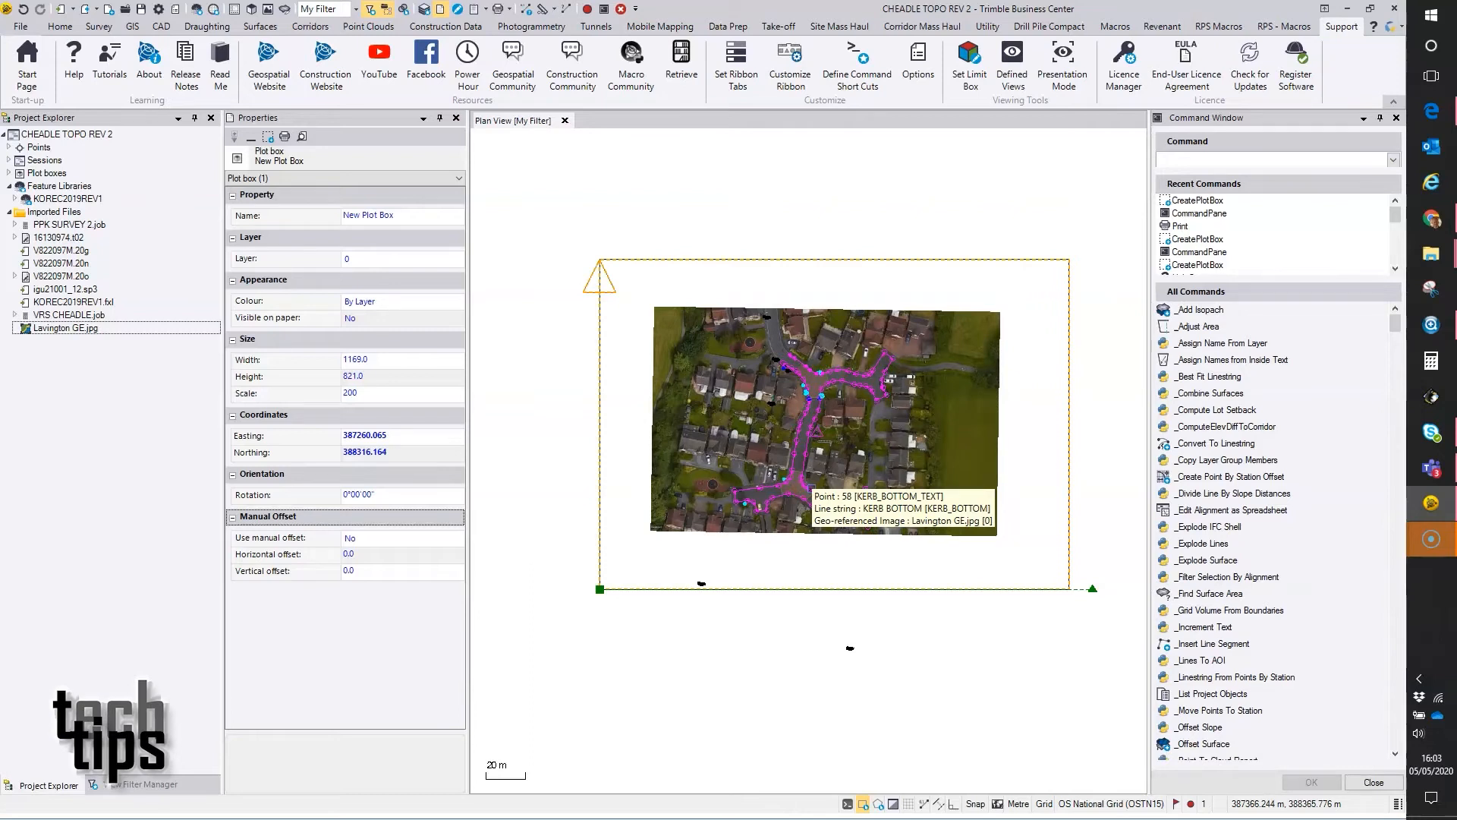
- Show the print preview of the selected plot box page
left_click(767, 477)
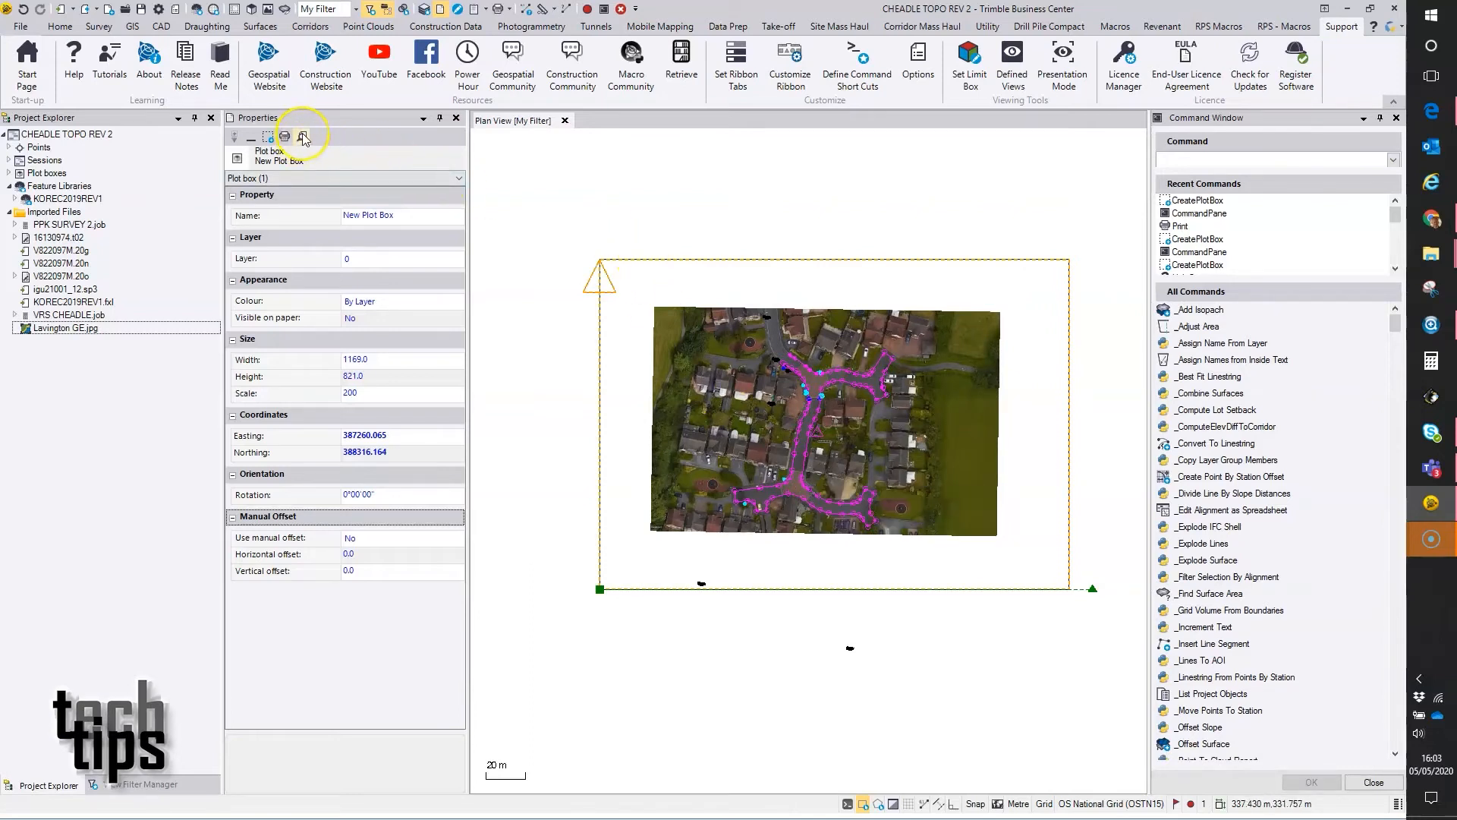
mouse_move(302, 136)
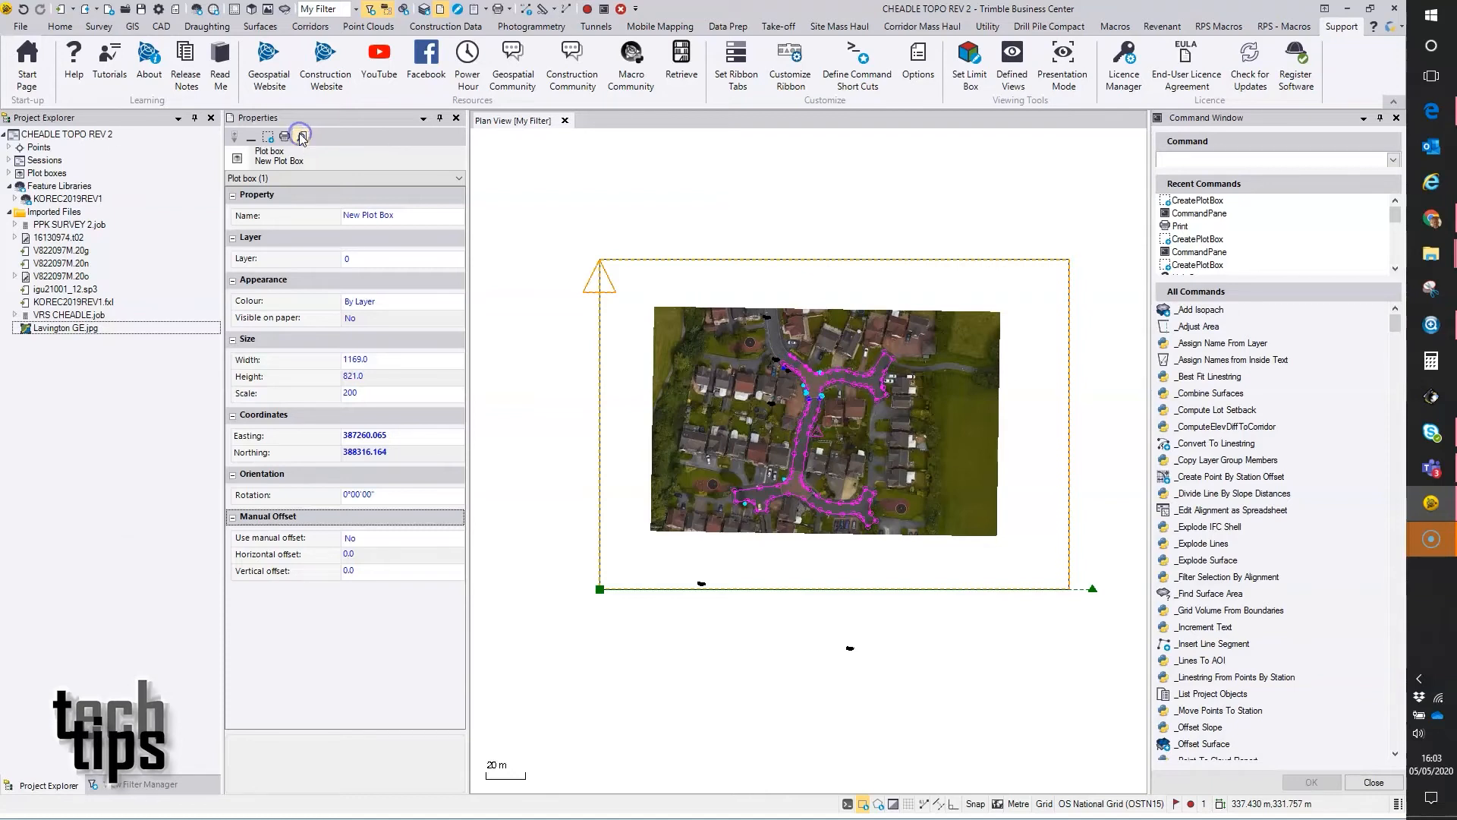
left_click(299, 136)
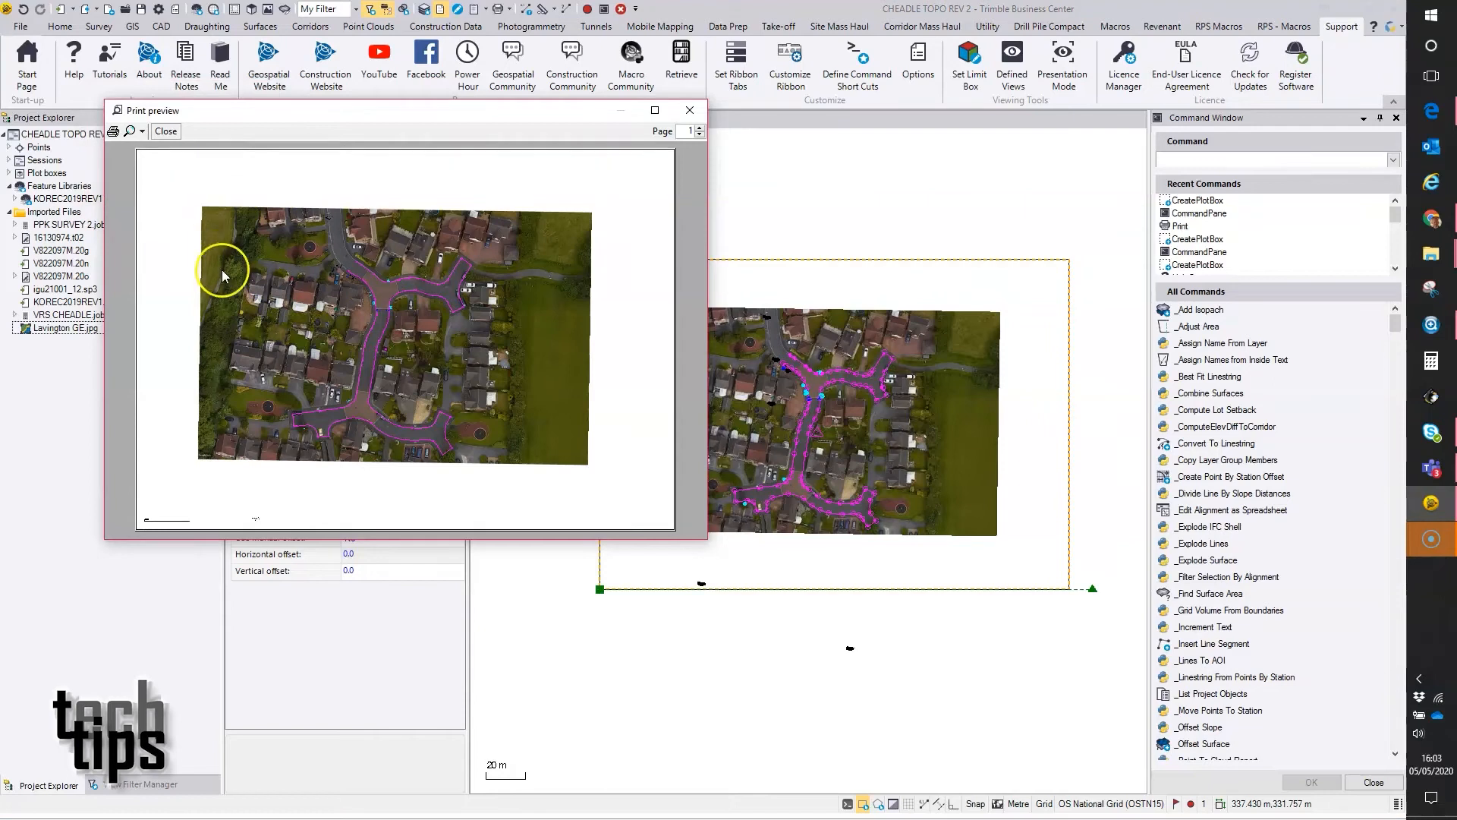
mouse_move(256, 235)
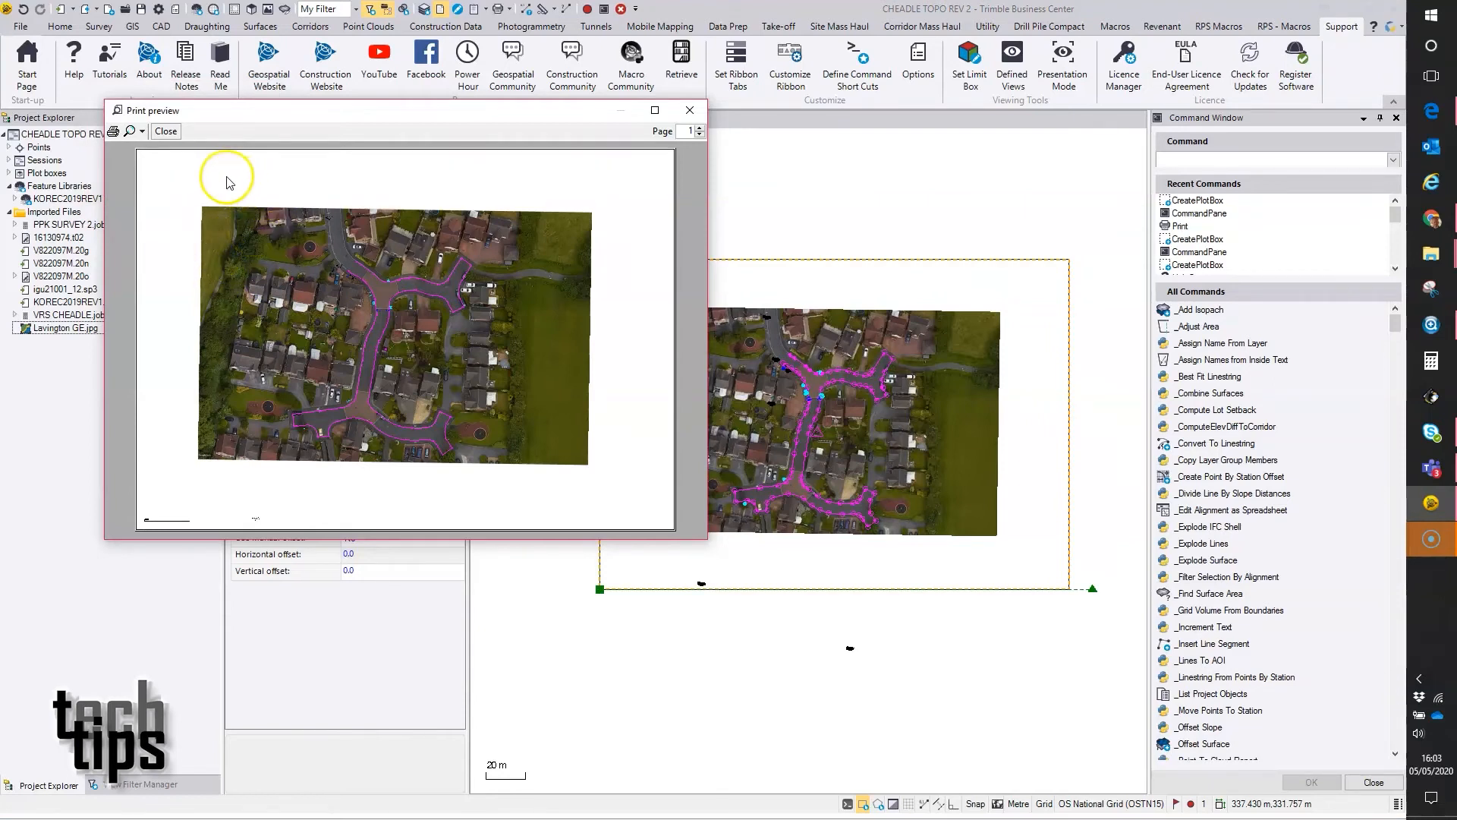
left_click(165, 132)
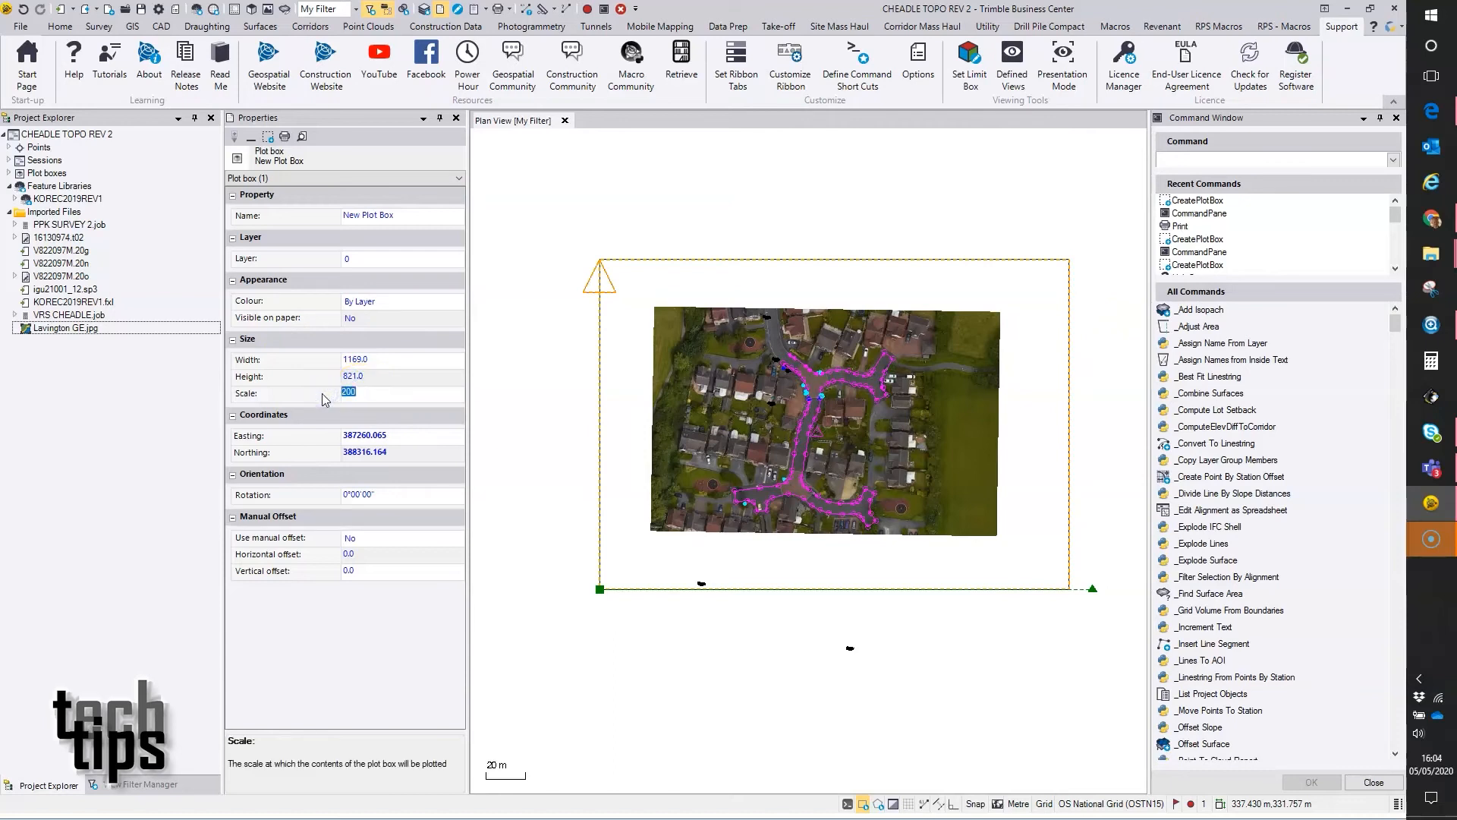
type("5")
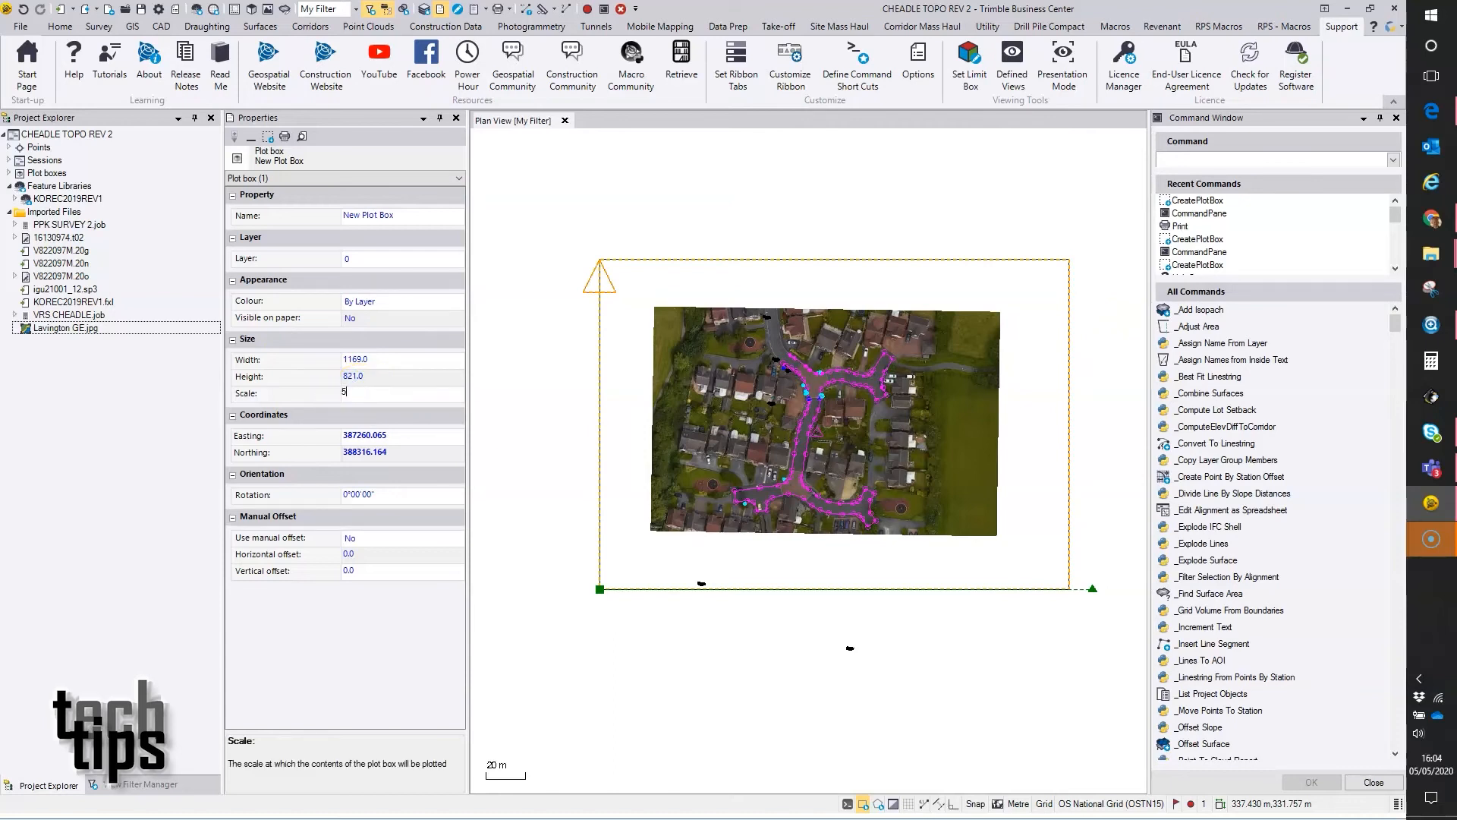
type("00")
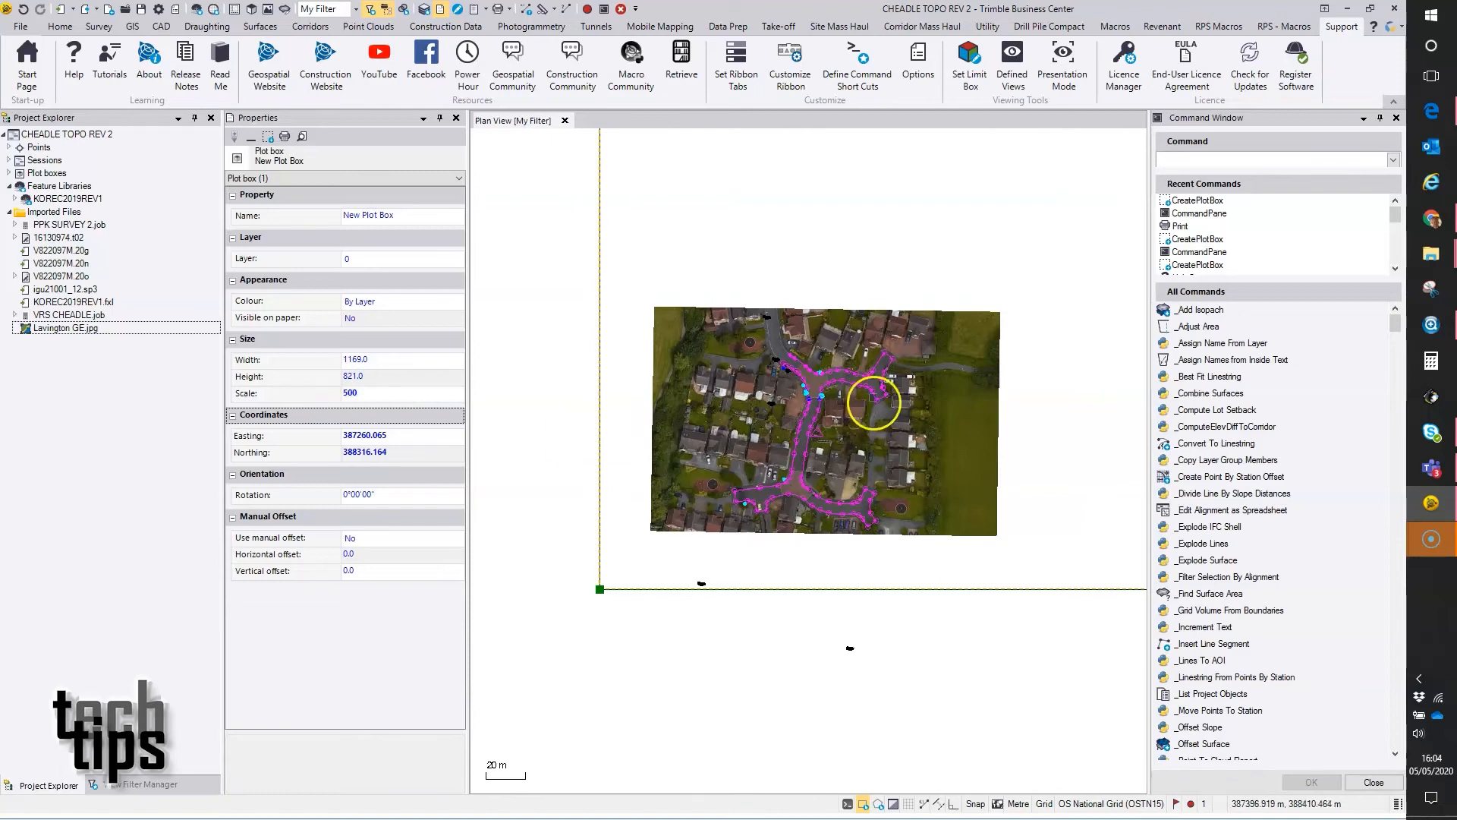
scroll("down", 3)
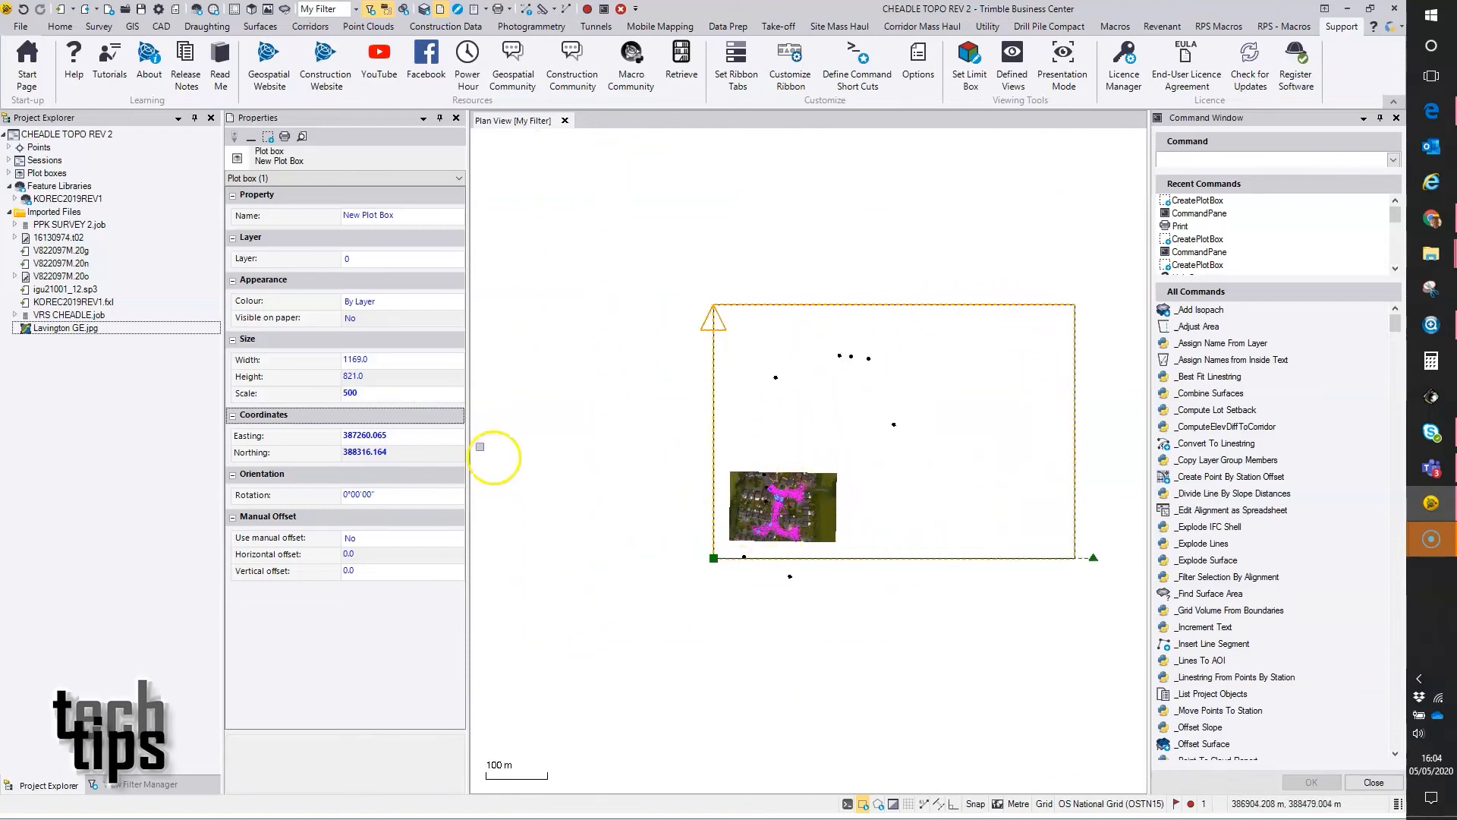
left_click(372, 392)
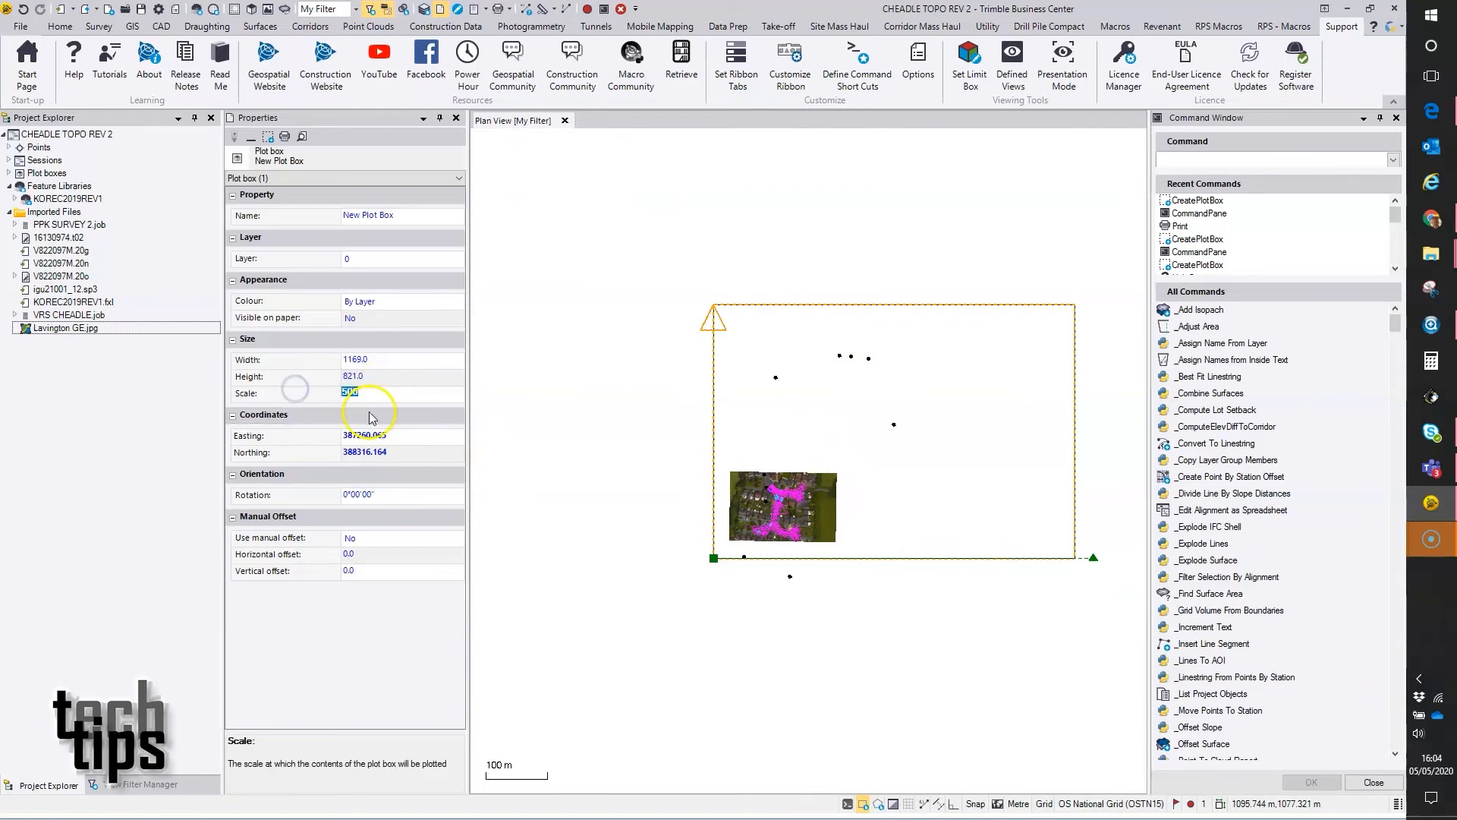
type("200")
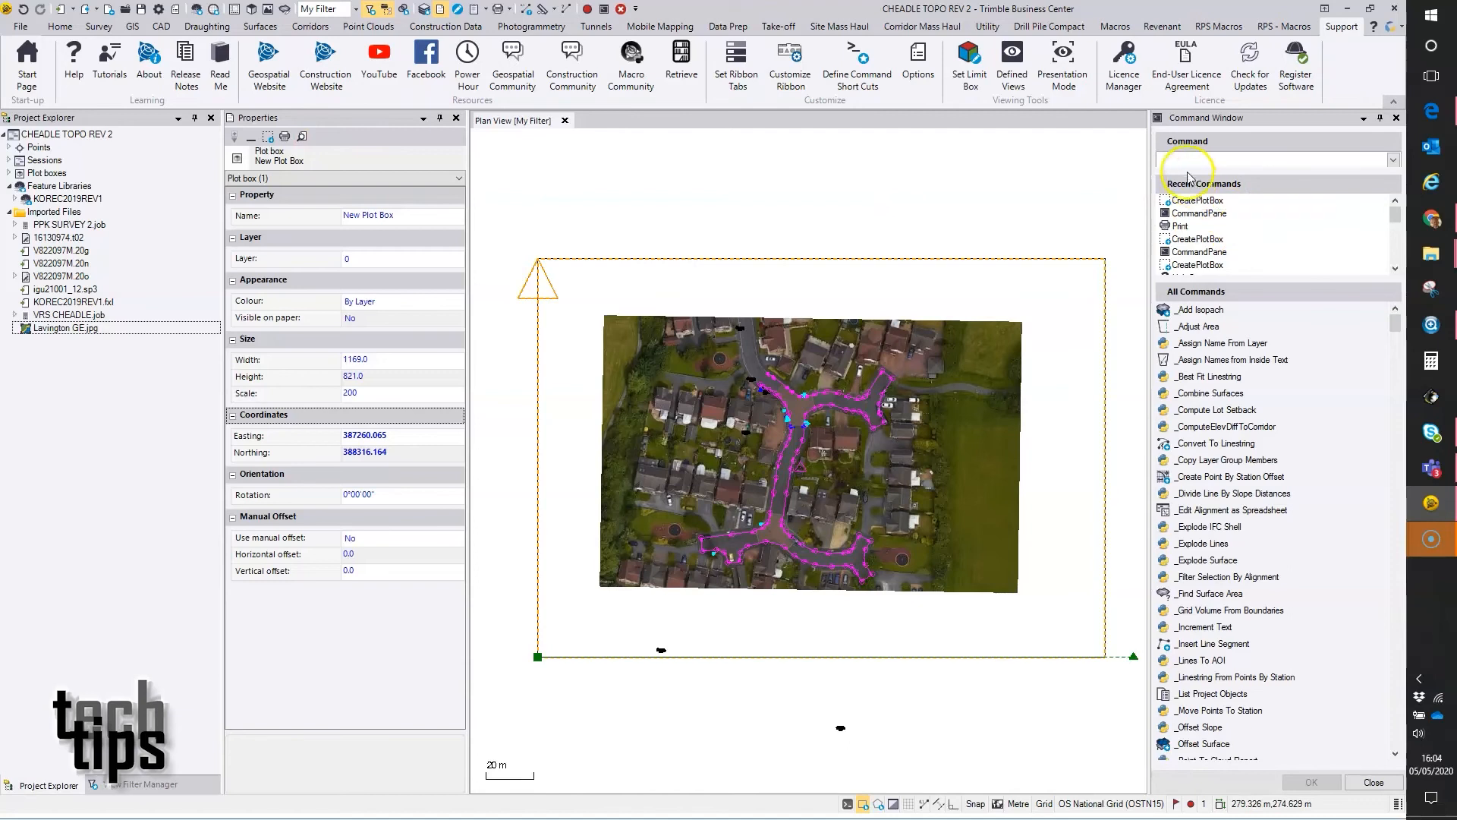
- Run the Print command and choose CutePDF Writer as the printer
type("p")
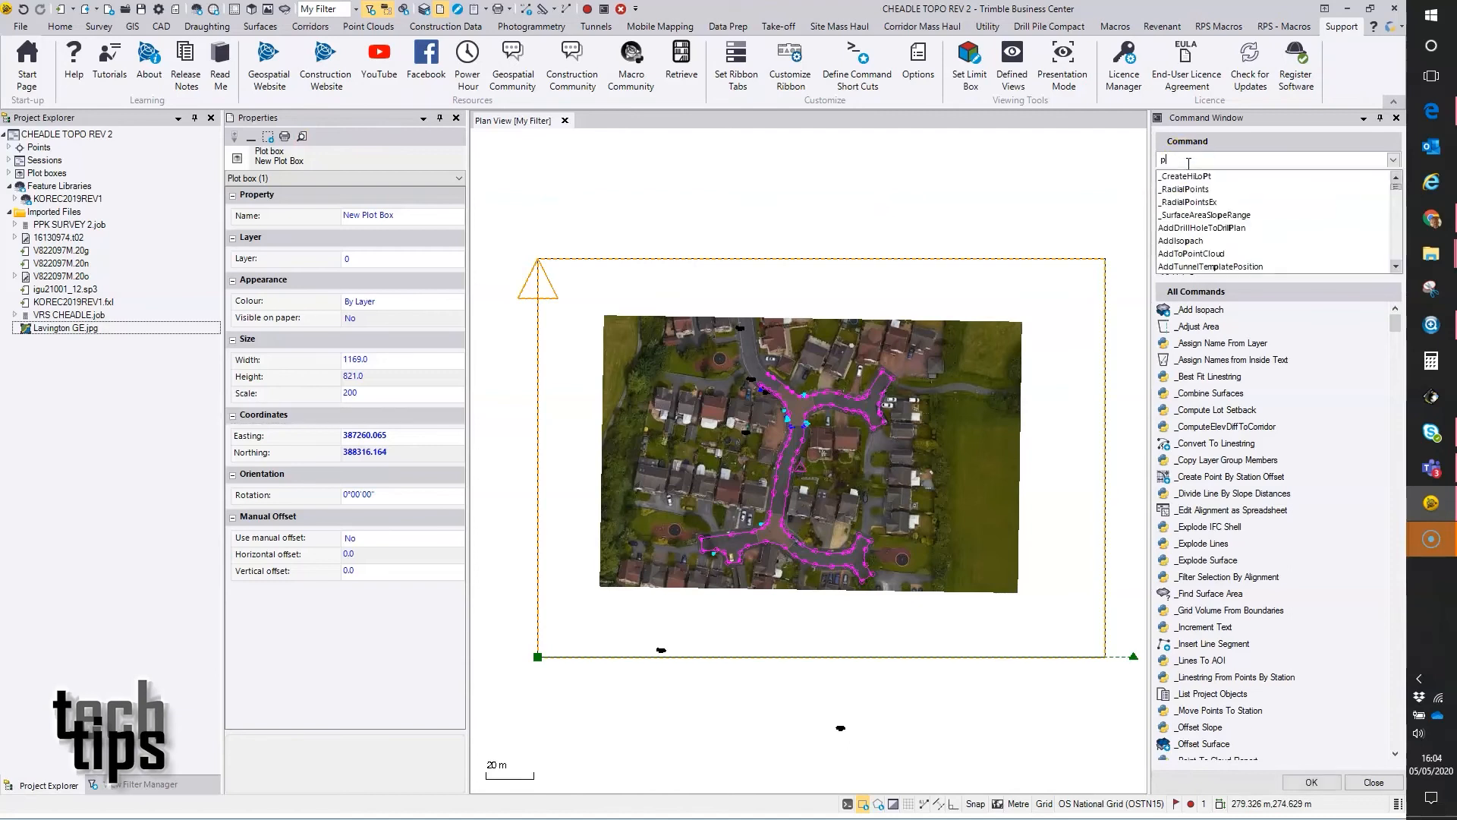
type("rint")
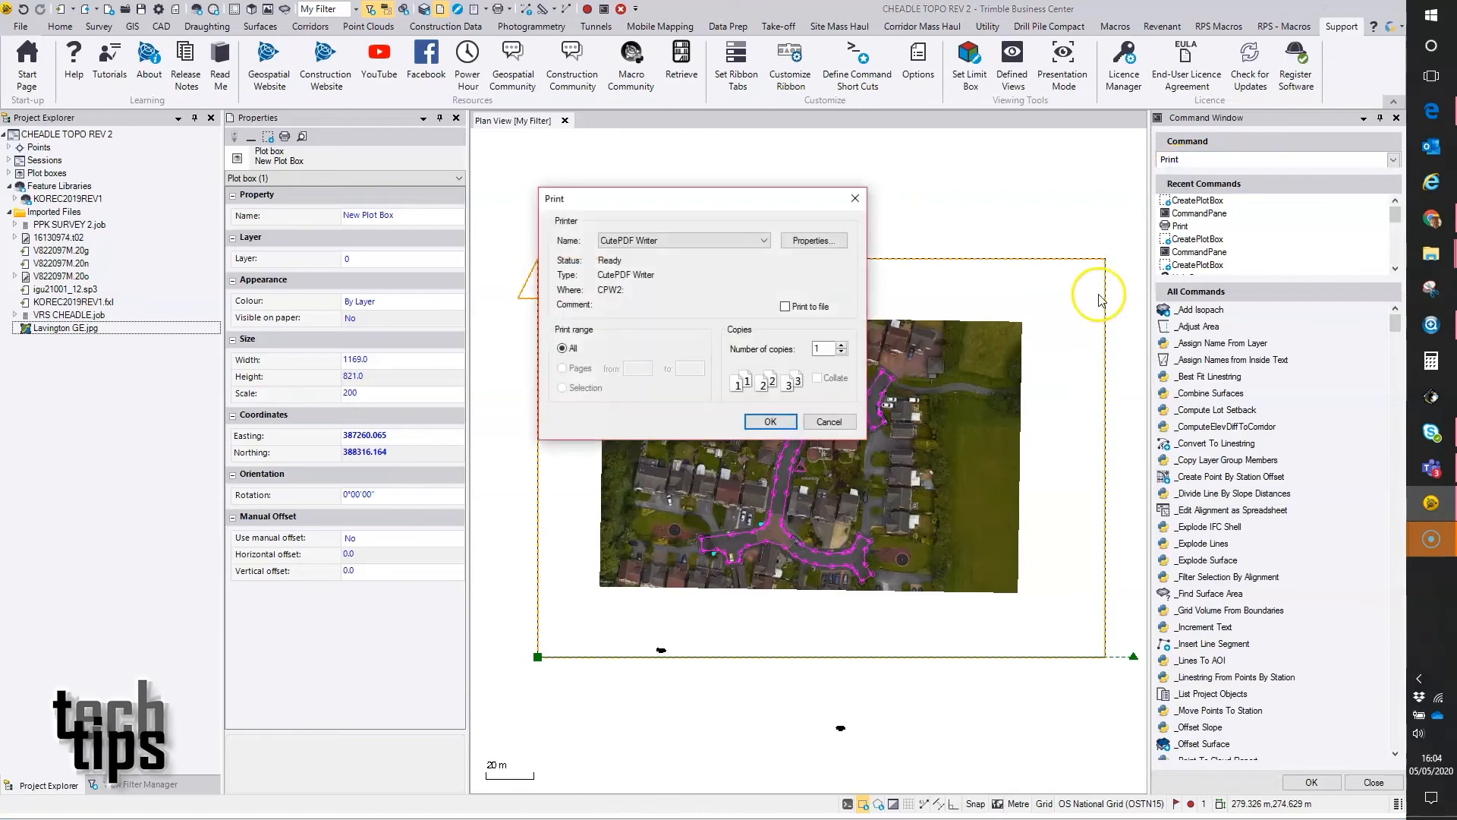
left_click(678, 240)
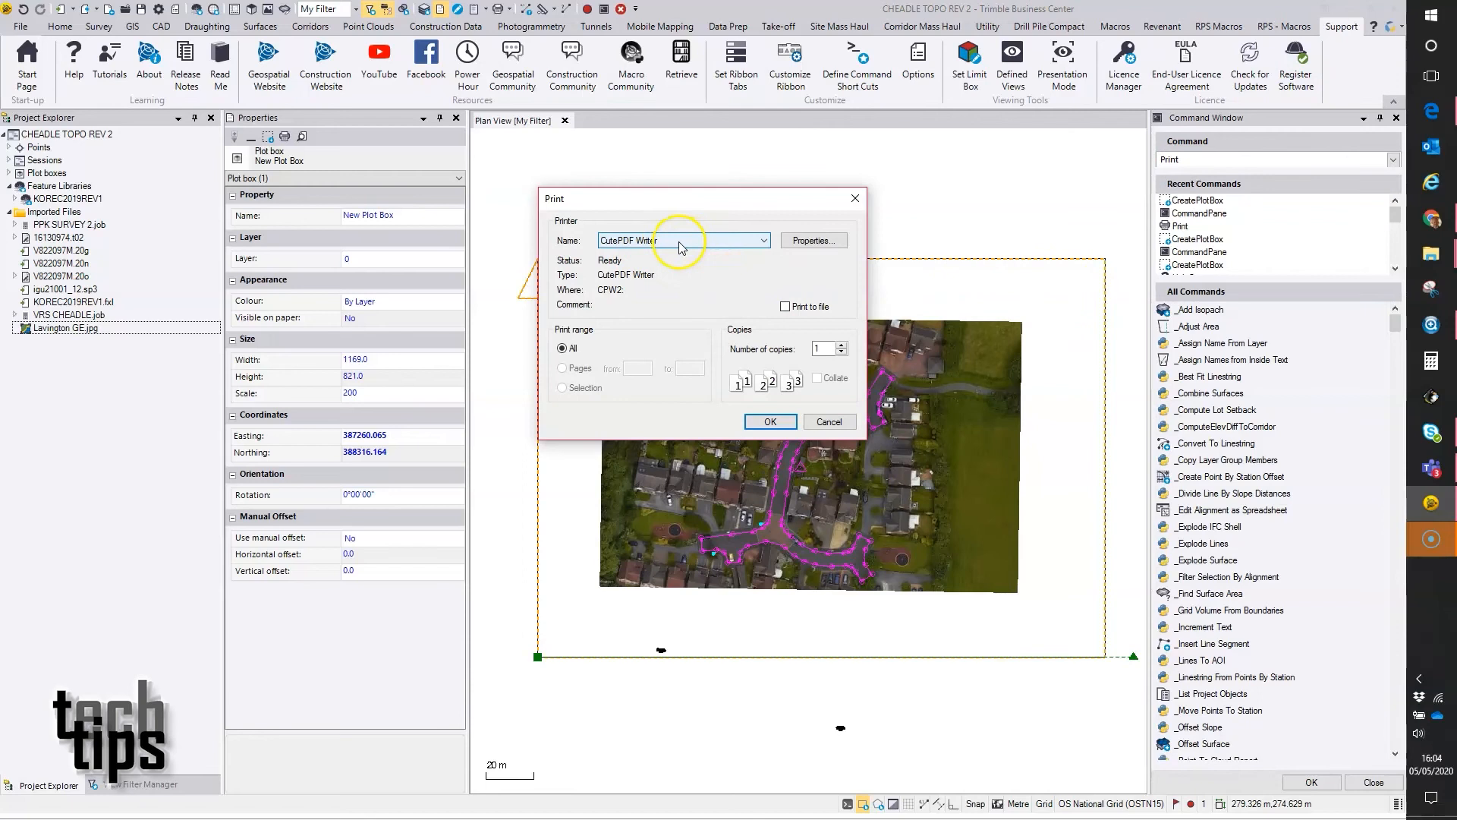
left_click(765, 240)
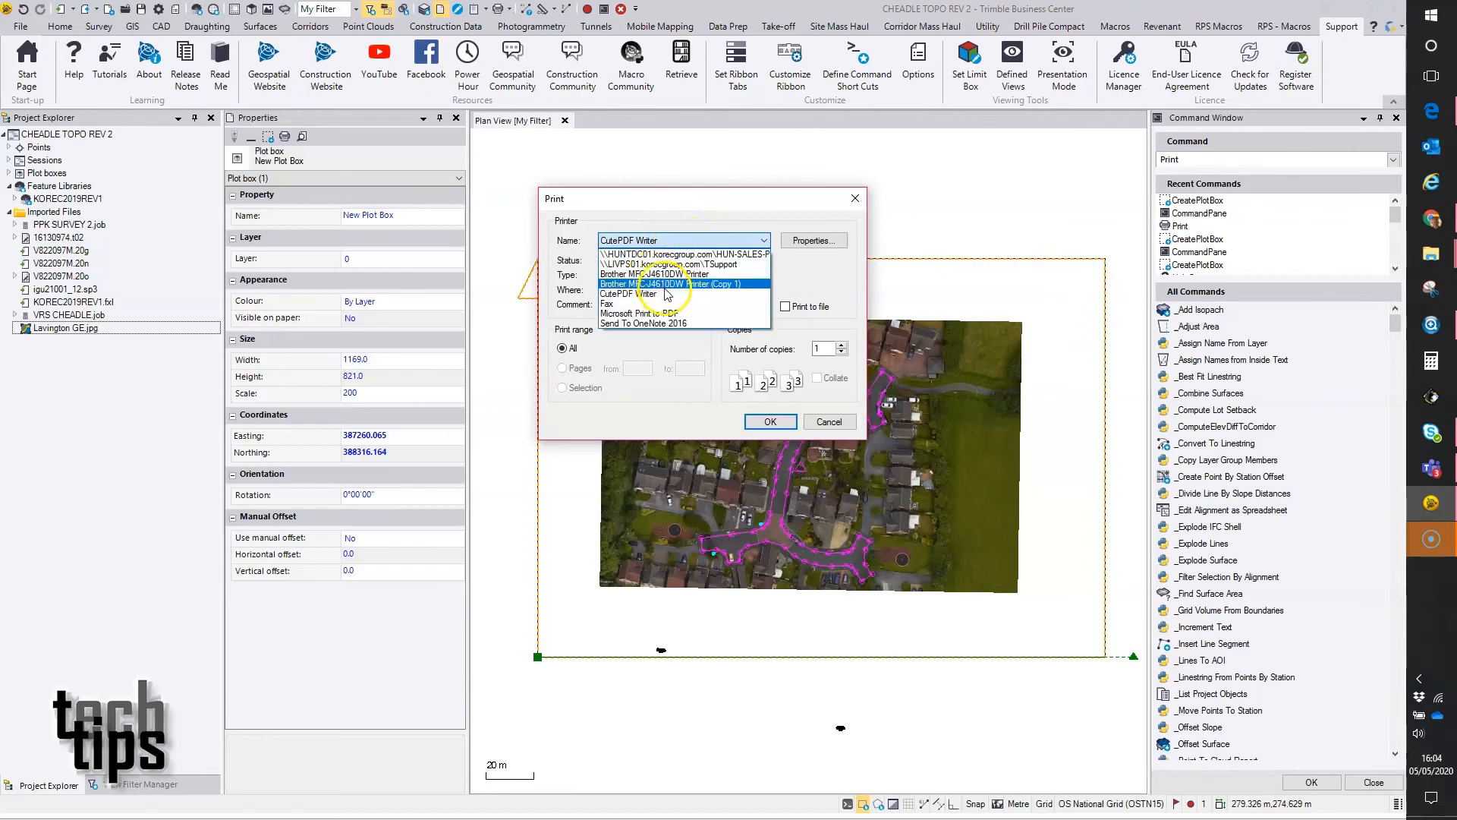
left_click(627, 293)
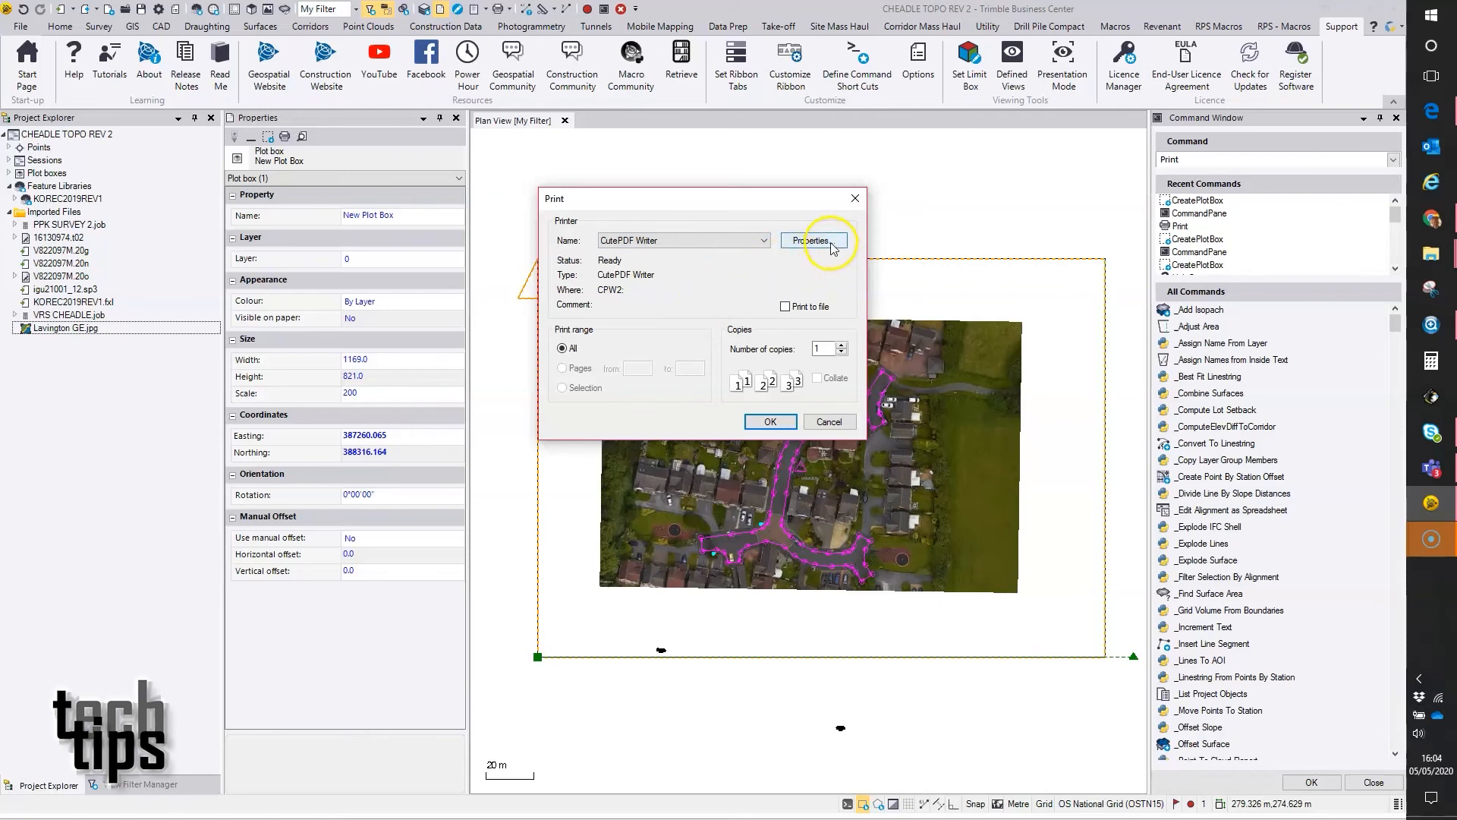
- Confirm ISO A0 landscape paper in the printer properties and print the plot box
left_click(812, 240)
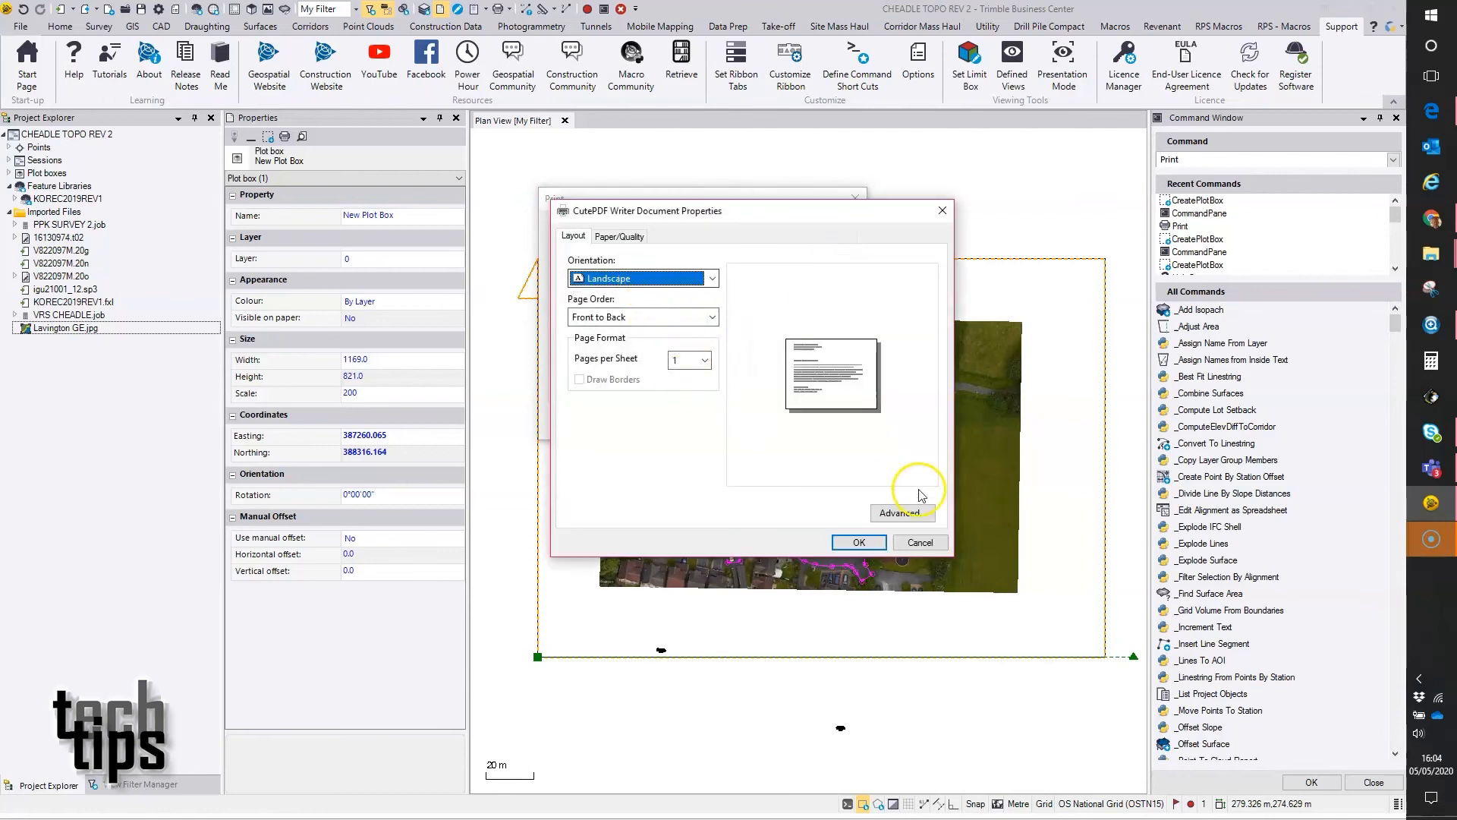
left_click(899, 513)
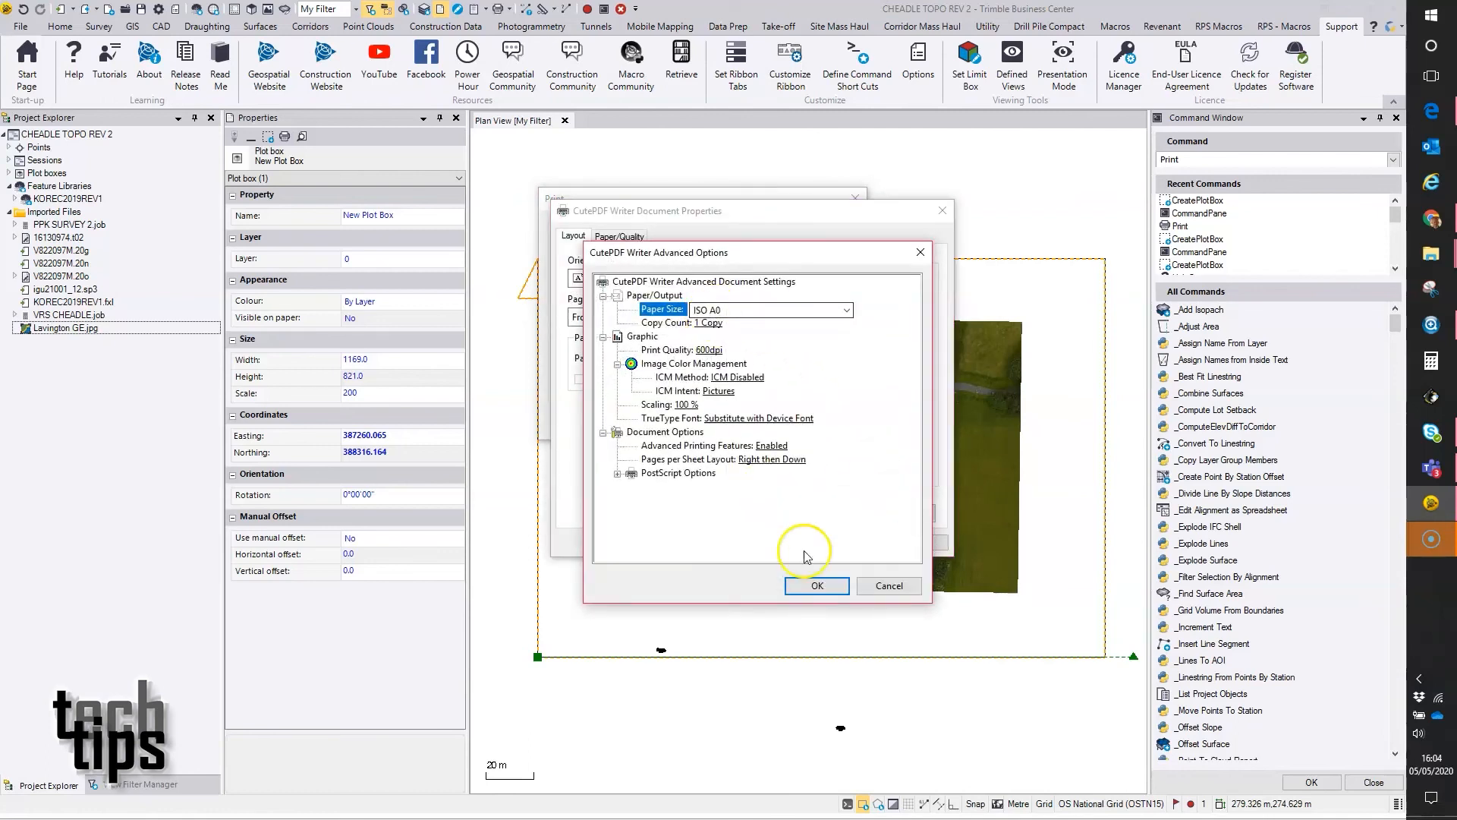
left_click(816, 585)
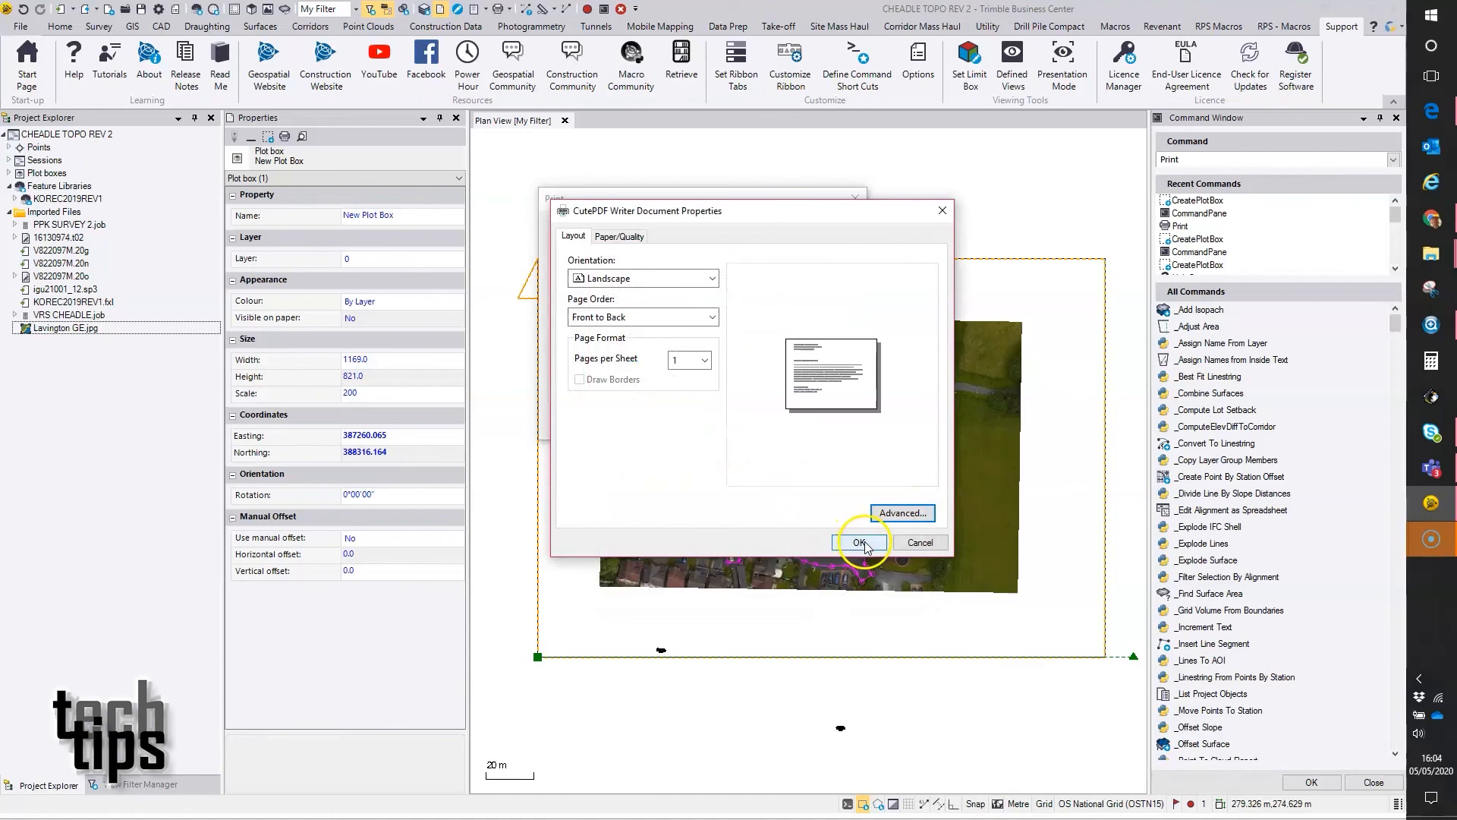
left_click(860, 542)
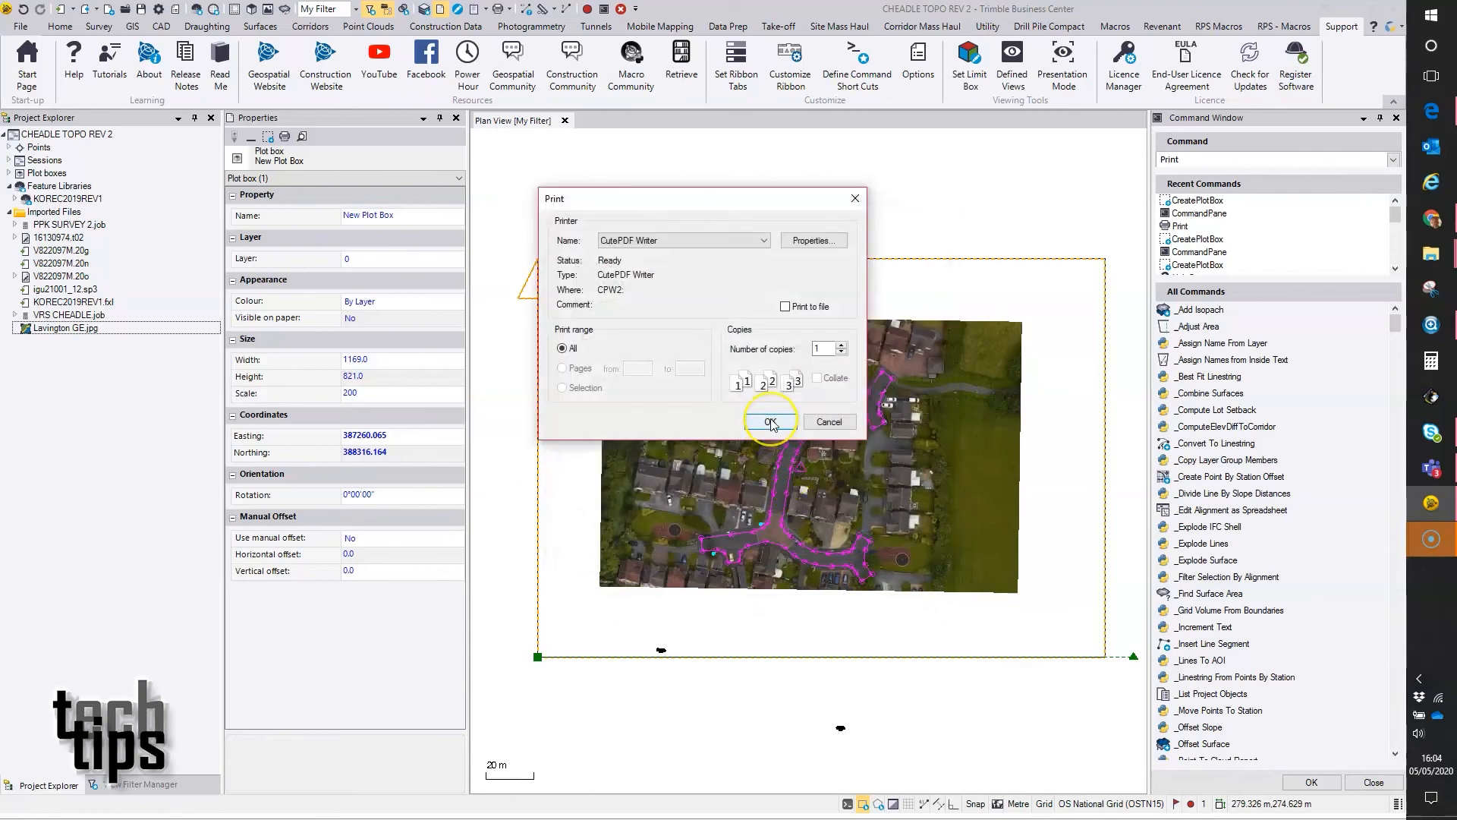
left_click(770, 421)
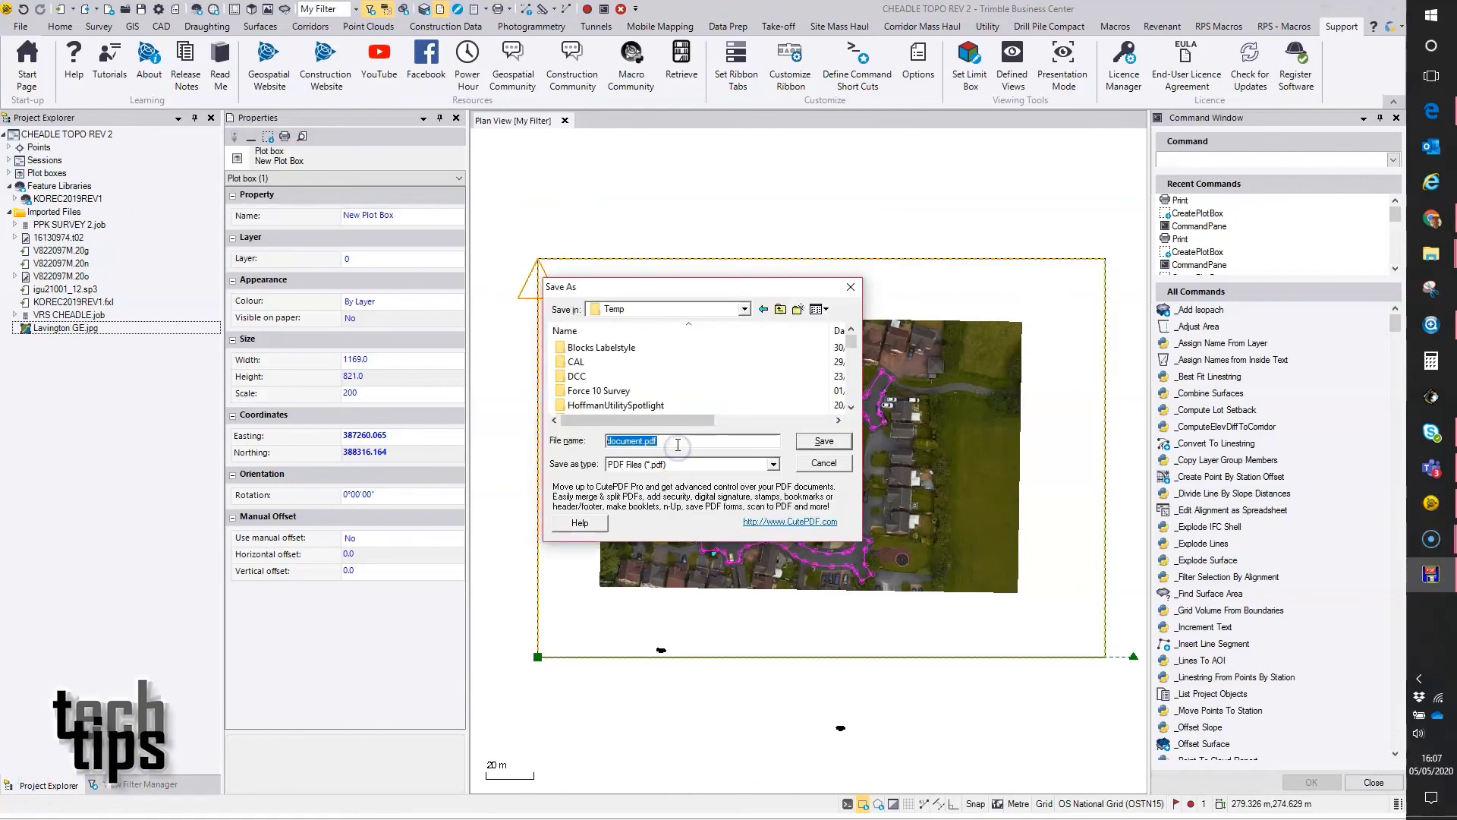
- Save the PDF as 1-Print.pdf and open it in Acrobat Reader
type("1")
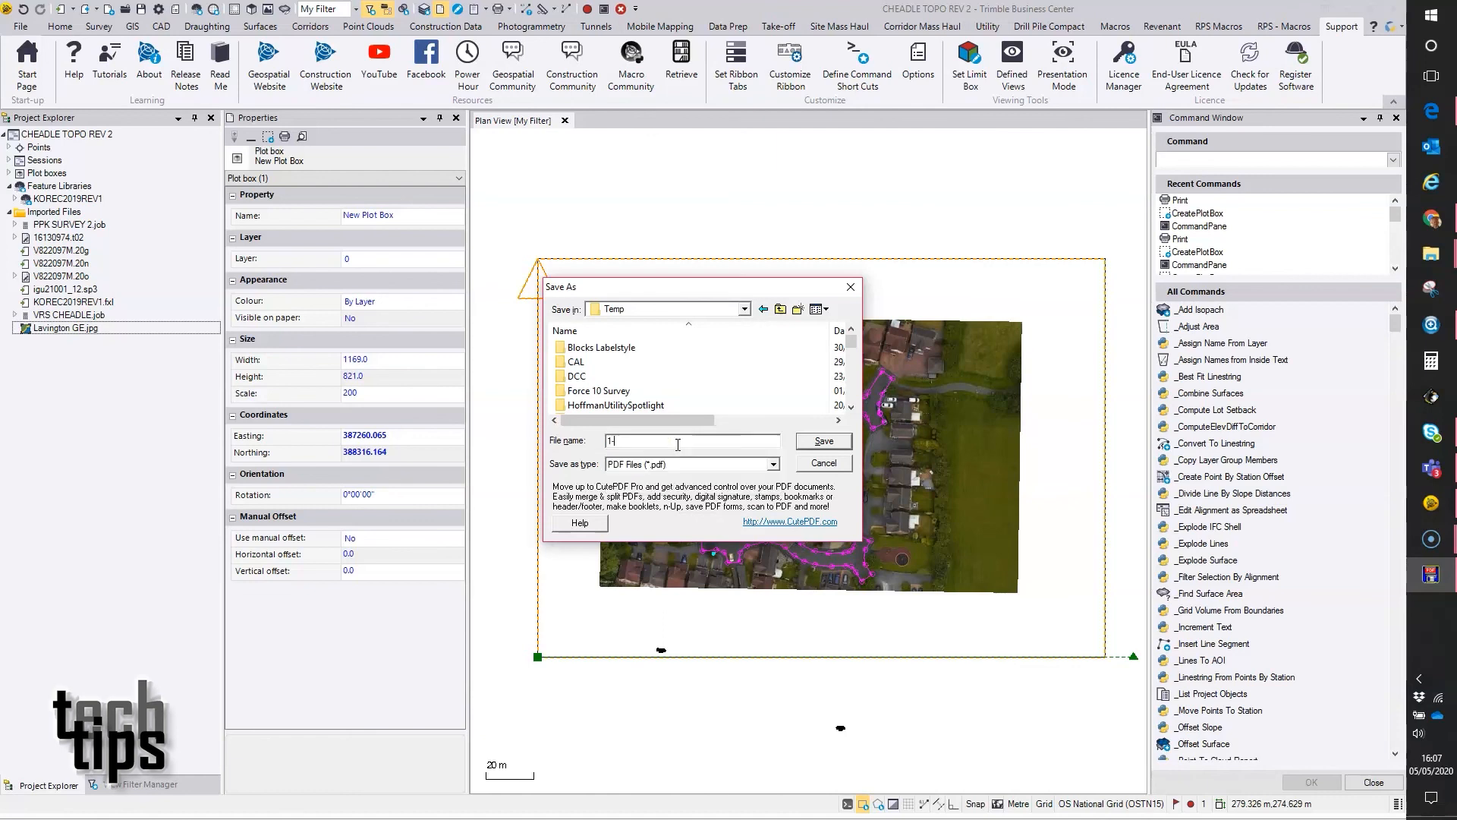
type("-Print")
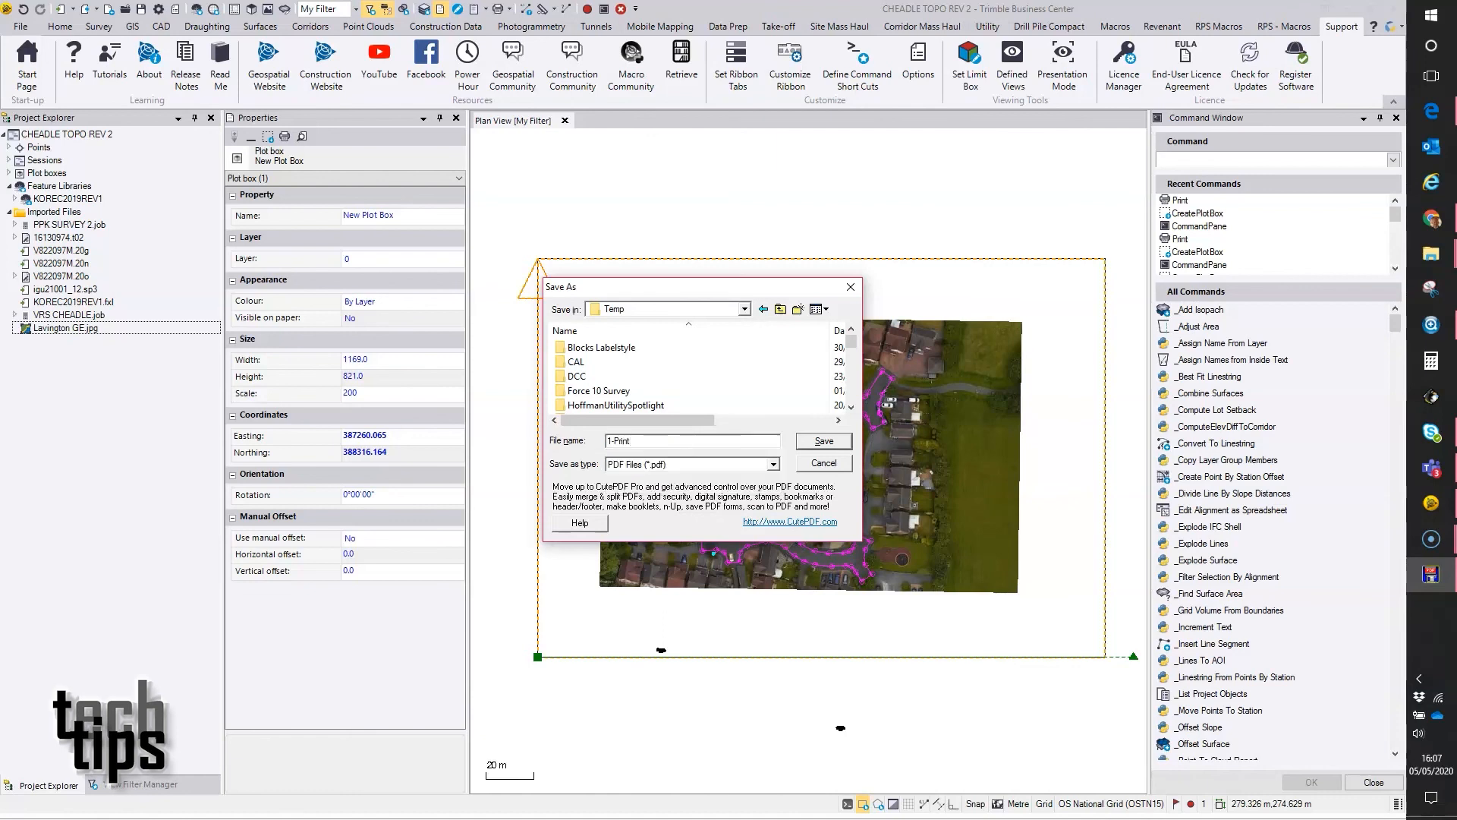
left_click(822, 462)
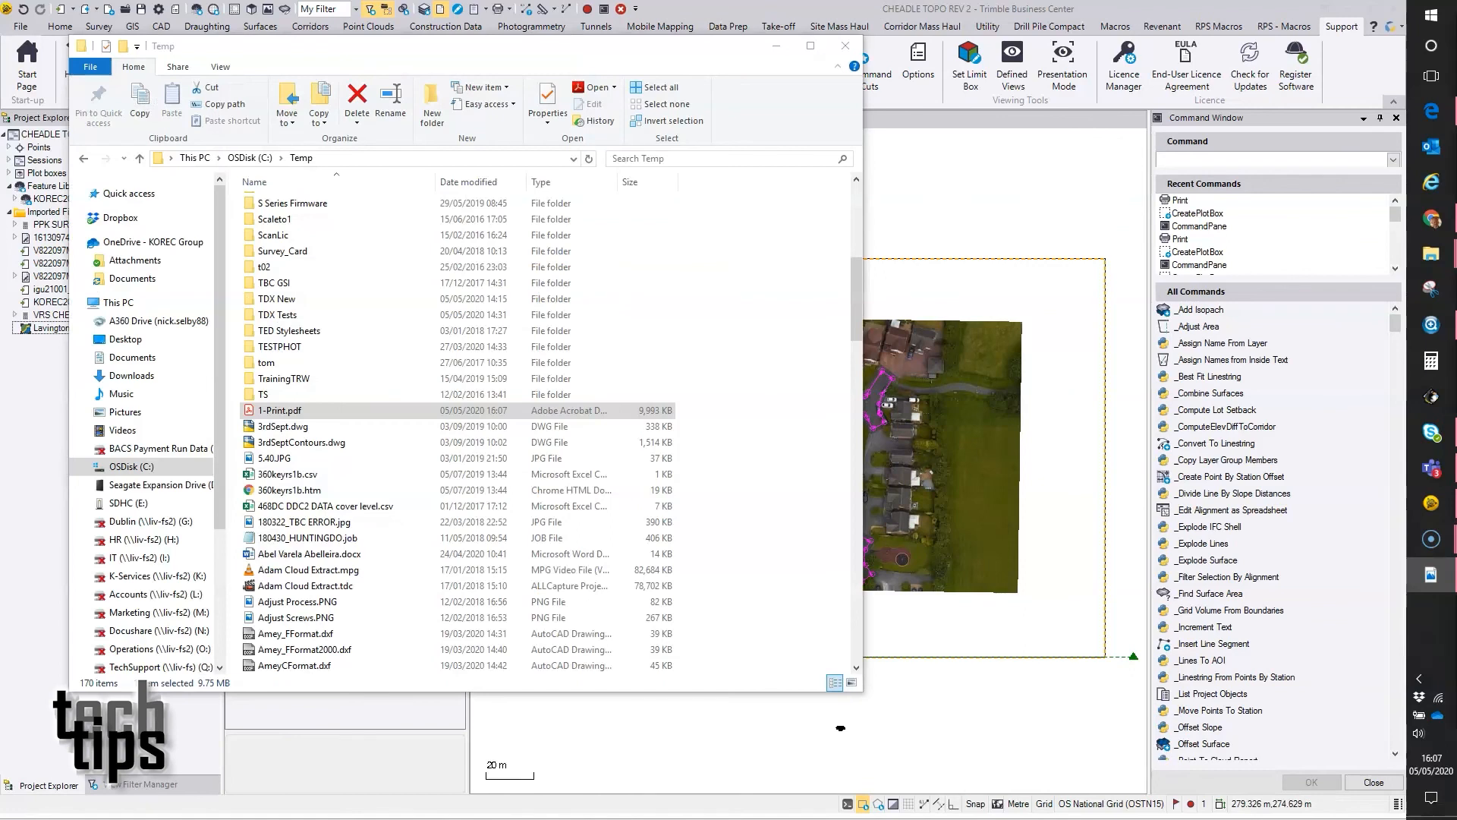
double_click(281, 410)
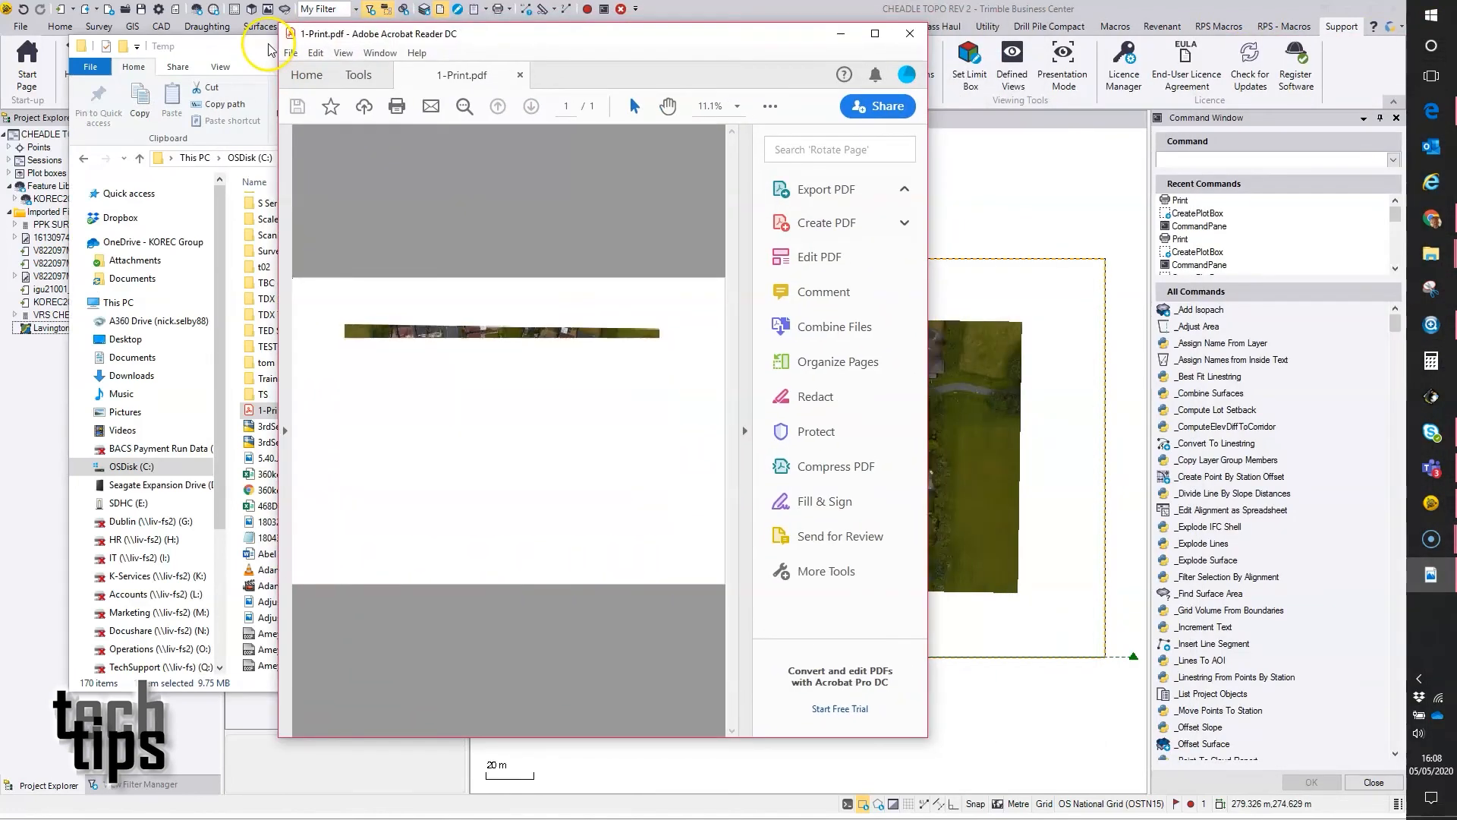